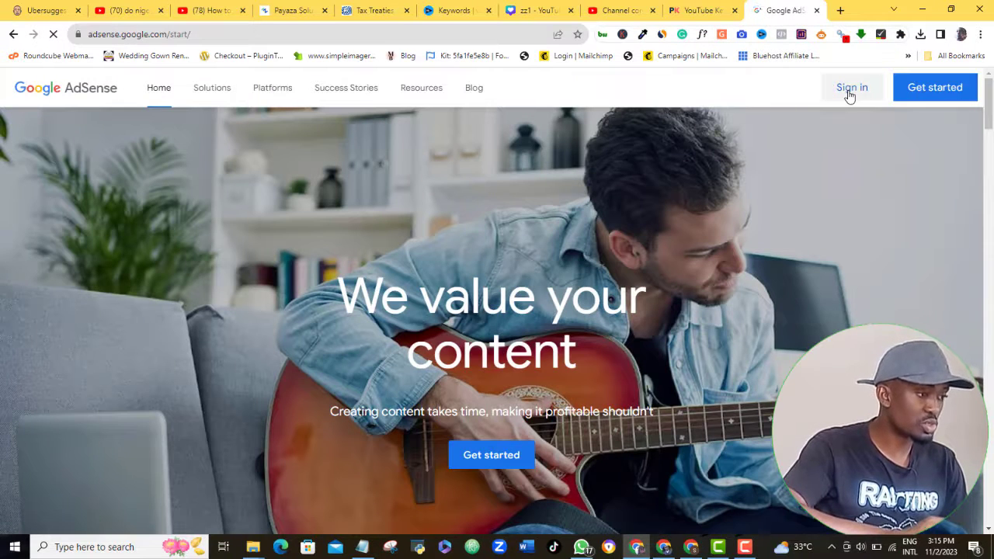
Sign in to Google AdSense and reach the Home dashboard showing all setup steps complete.
click(852, 87)
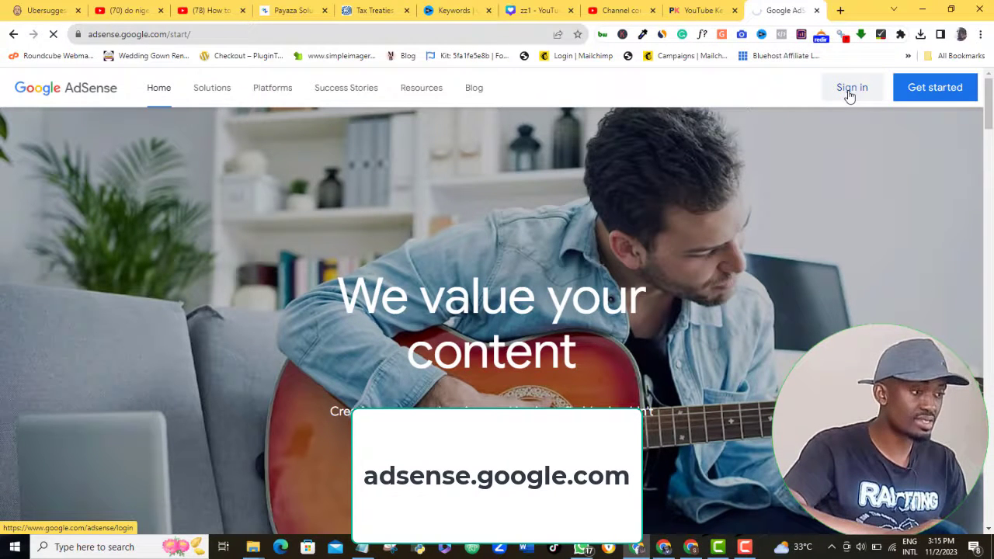
click(852, 87)
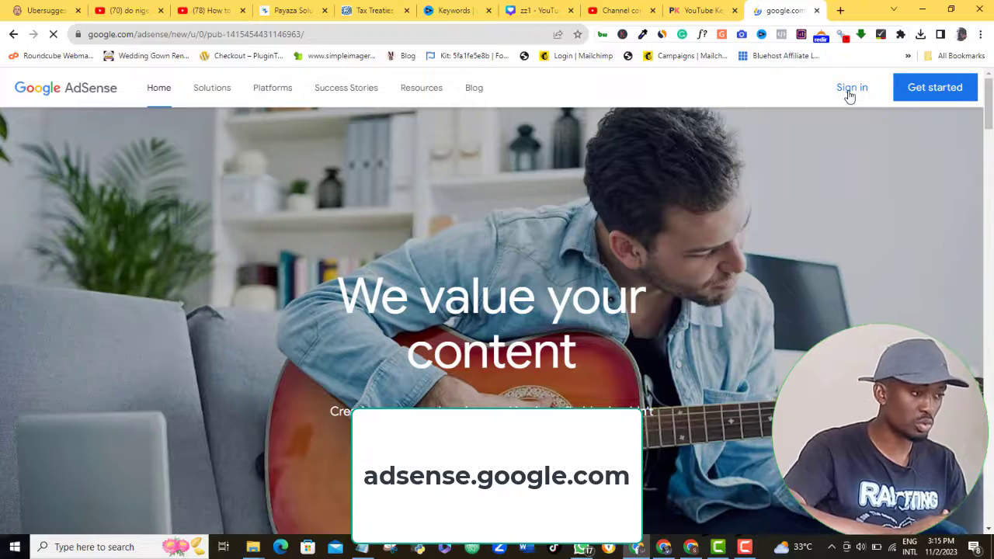
click(851, 87)
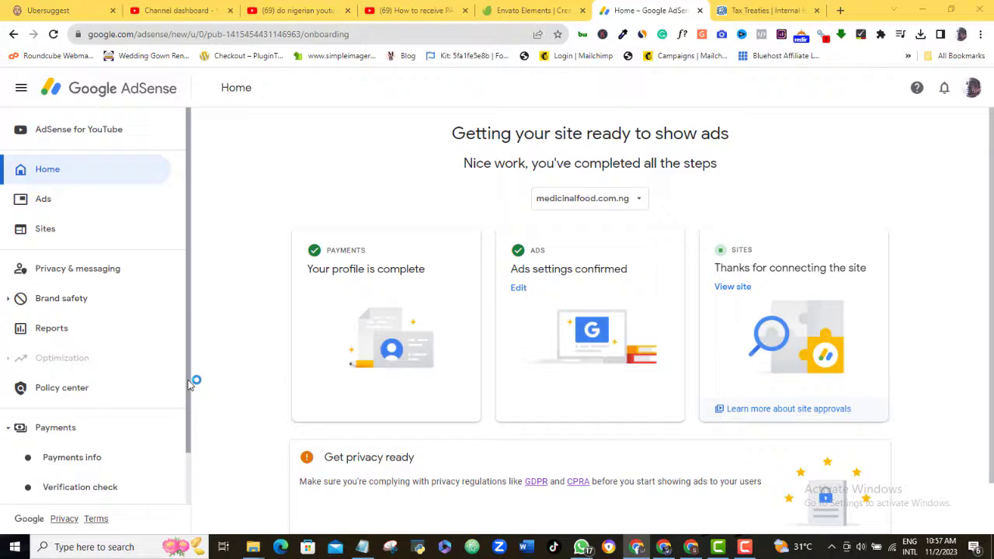
Open Payments info and switch to the YouTube (Nigeria) payments account.
scroll(down, 3)
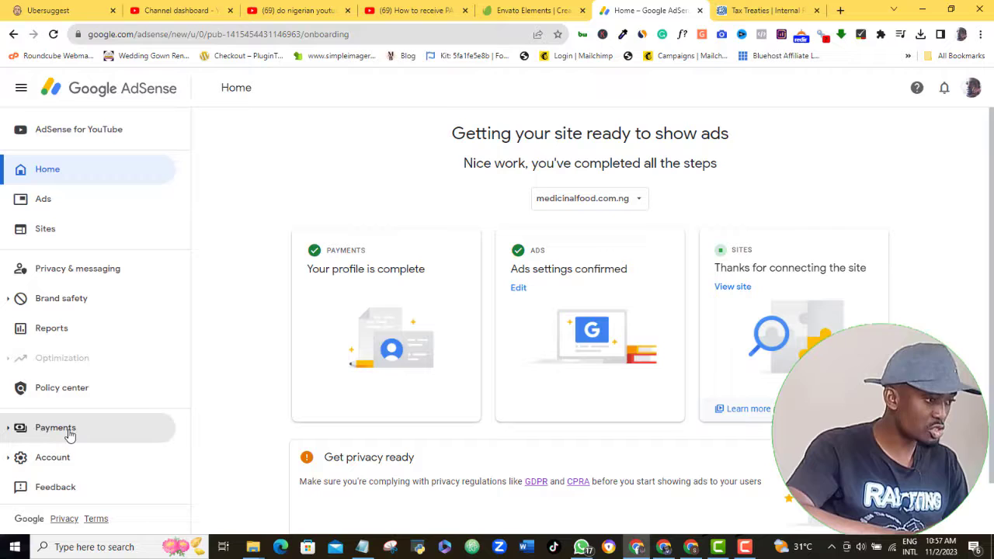
click(55, 427)
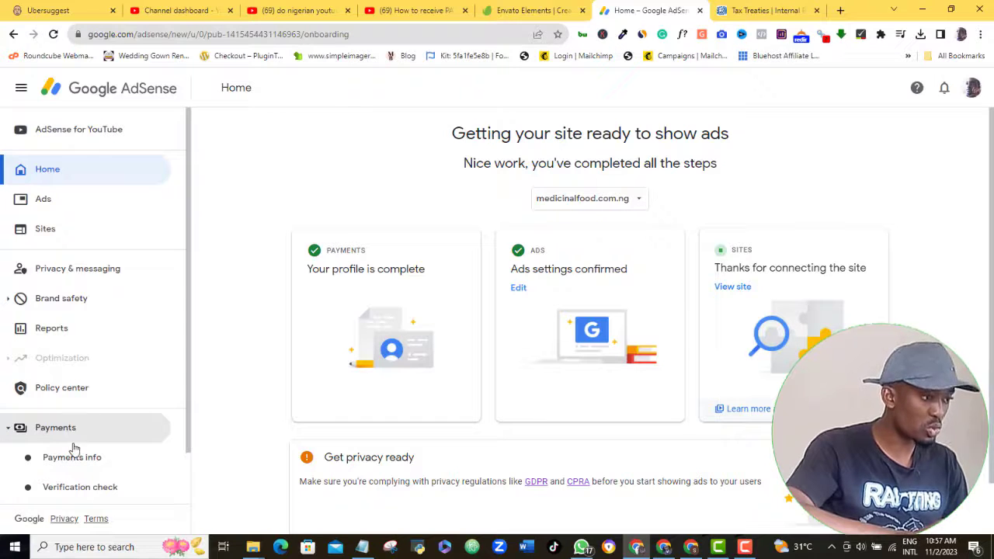
click(71, 458)
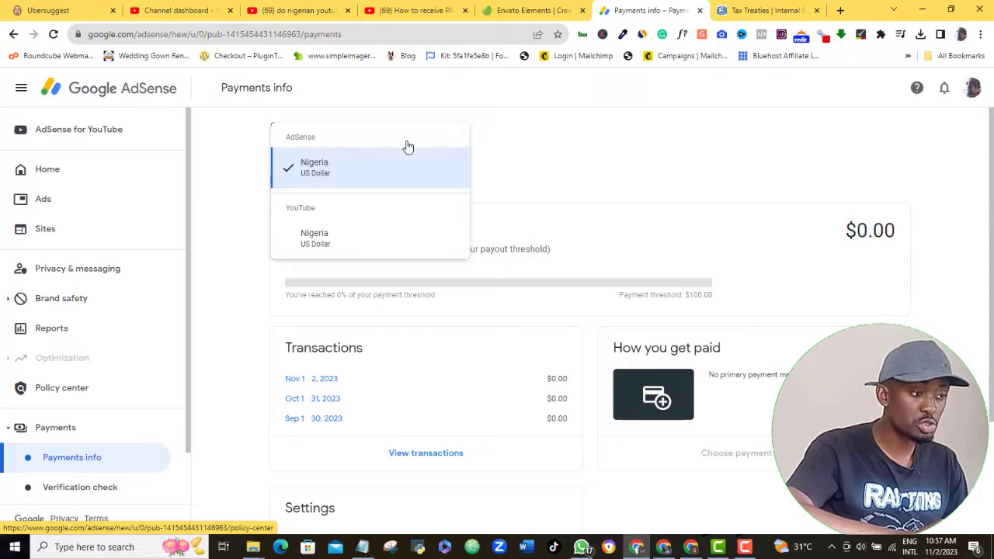
click(315, 237)
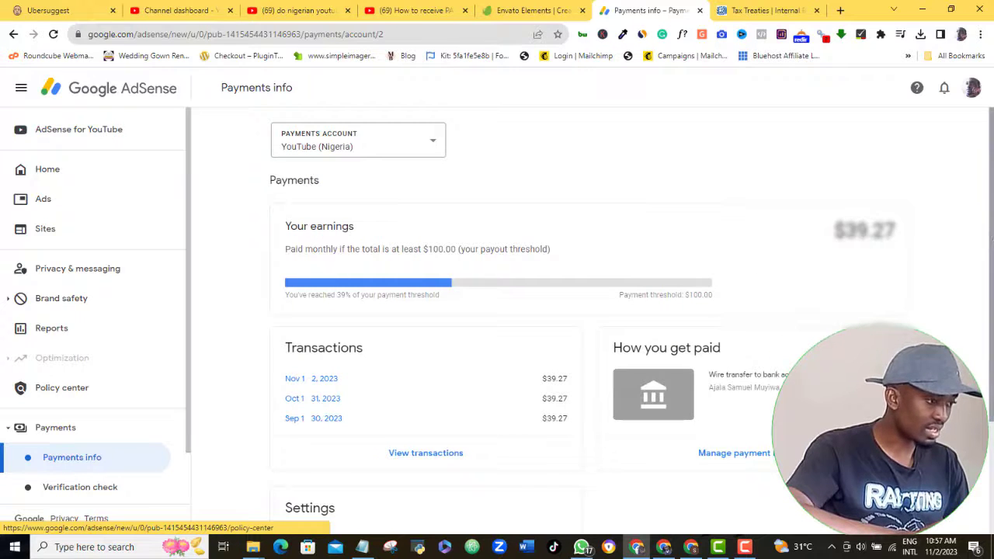
scroll(down, 3)
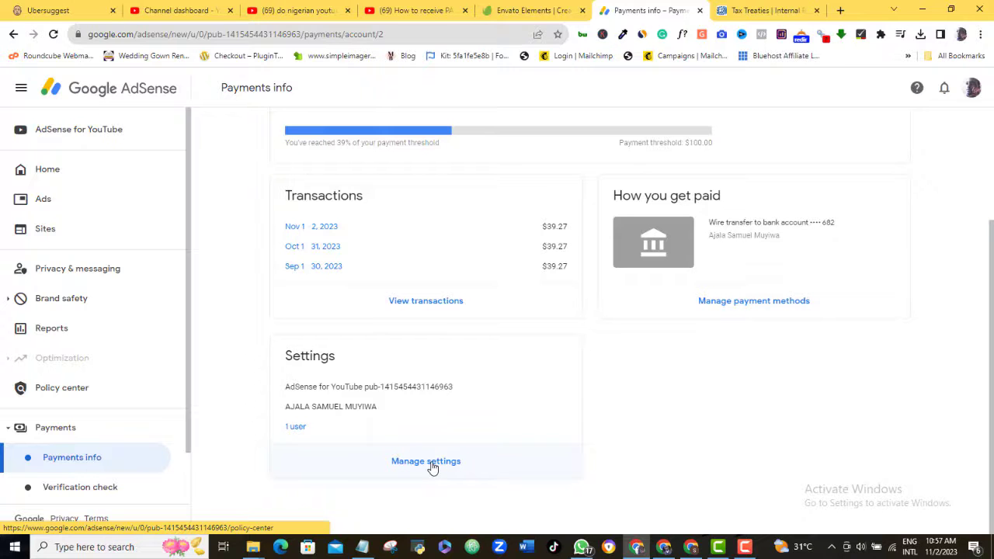
Open the payments account settings and scroll down to the United States tax info entry.
click(425, 460)
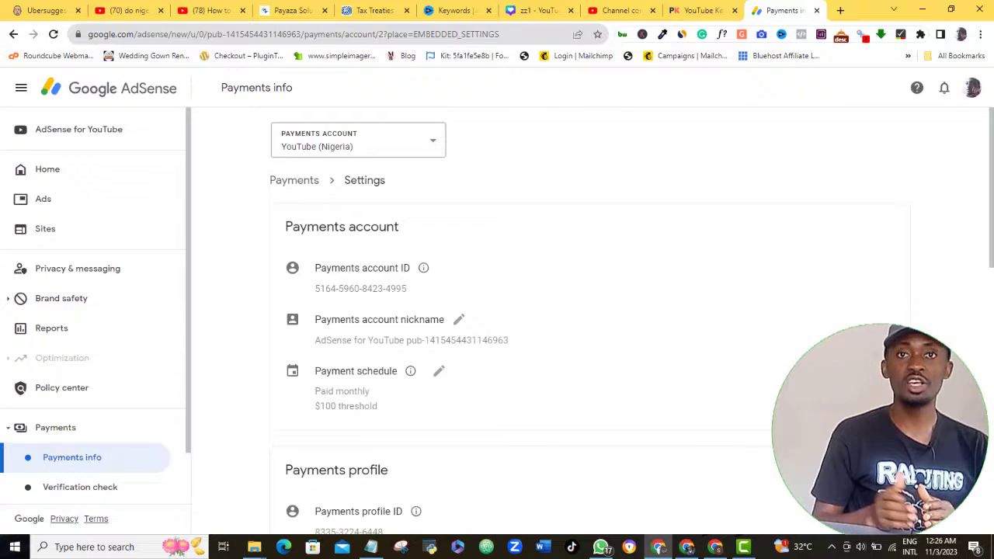
scroll(down, 3)
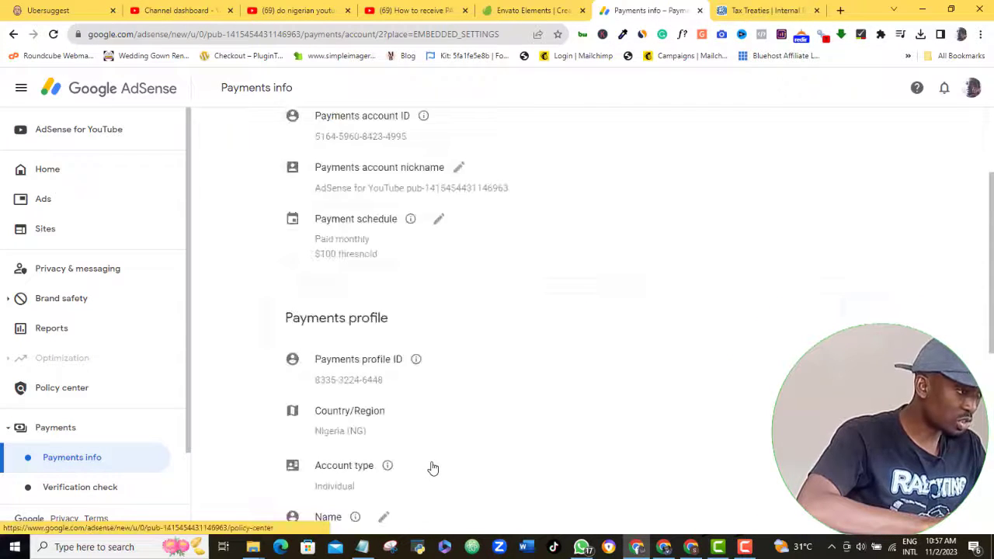
scroll(down, 3)
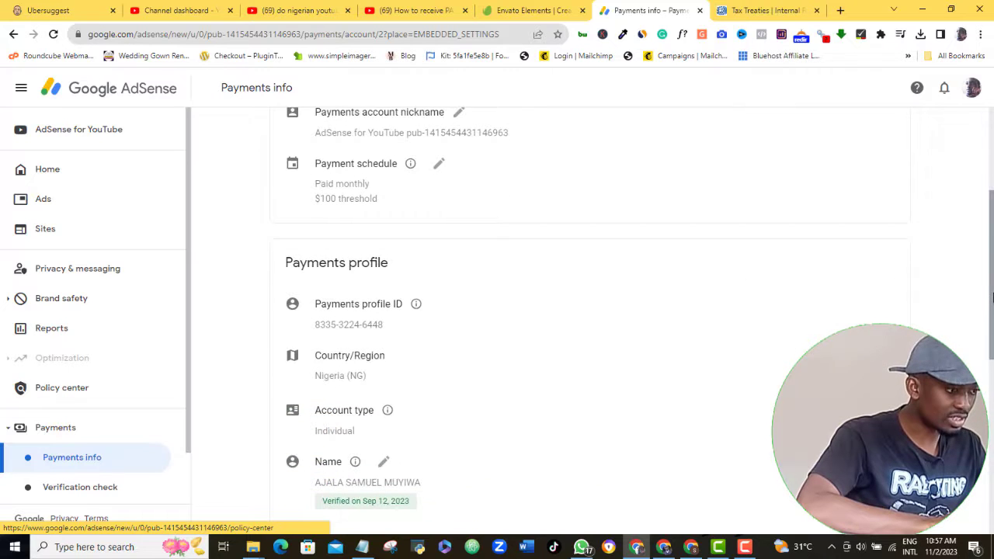
scroll(down, 3)
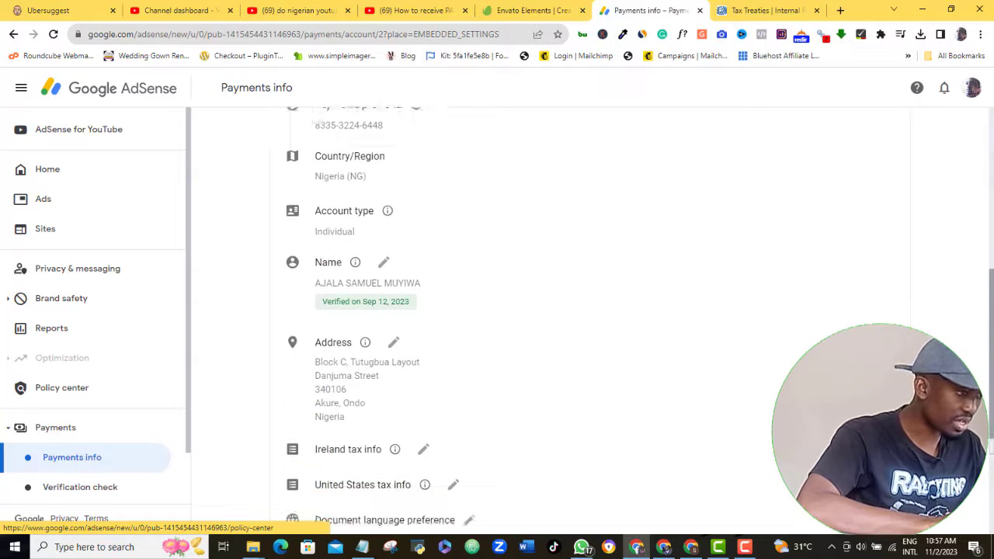
scroll(down, 3)
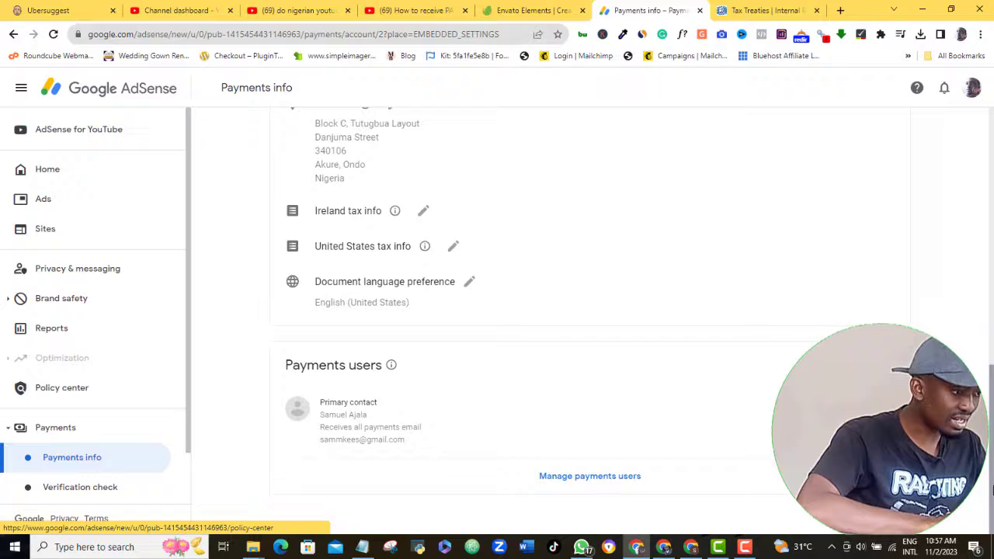
mouse_move(590, 476)
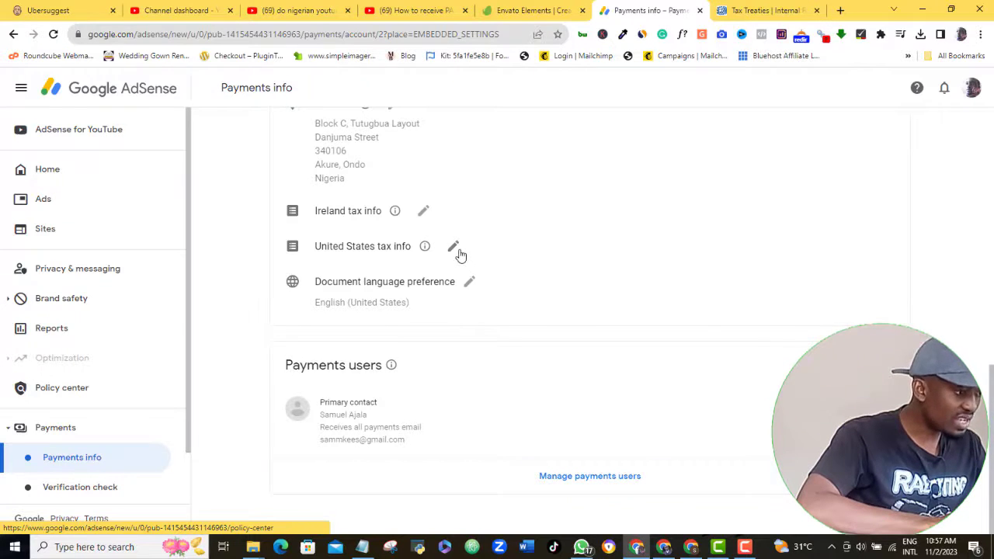
mouse_move(449, 248)
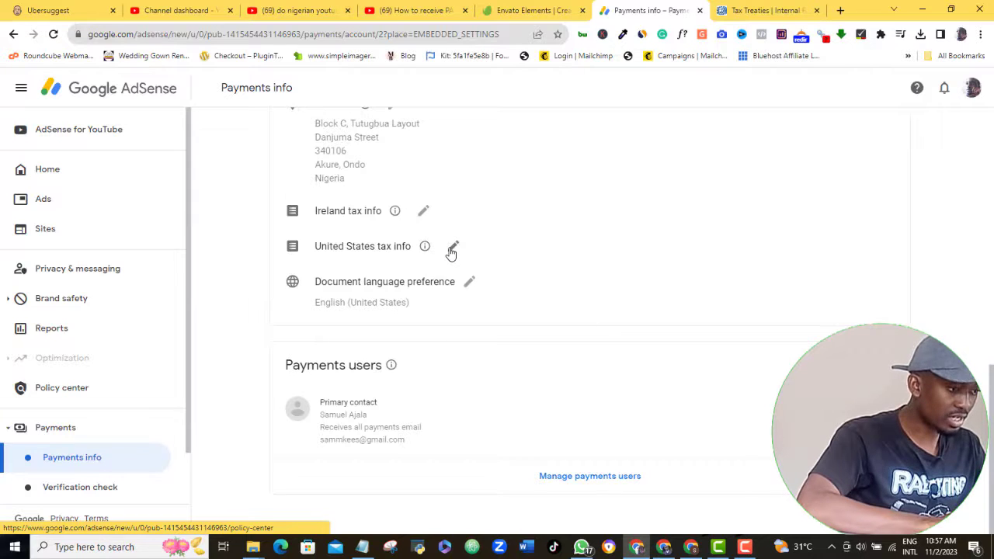
Start a new United States tax info form from the Manage tax info page.
click(453, 246)
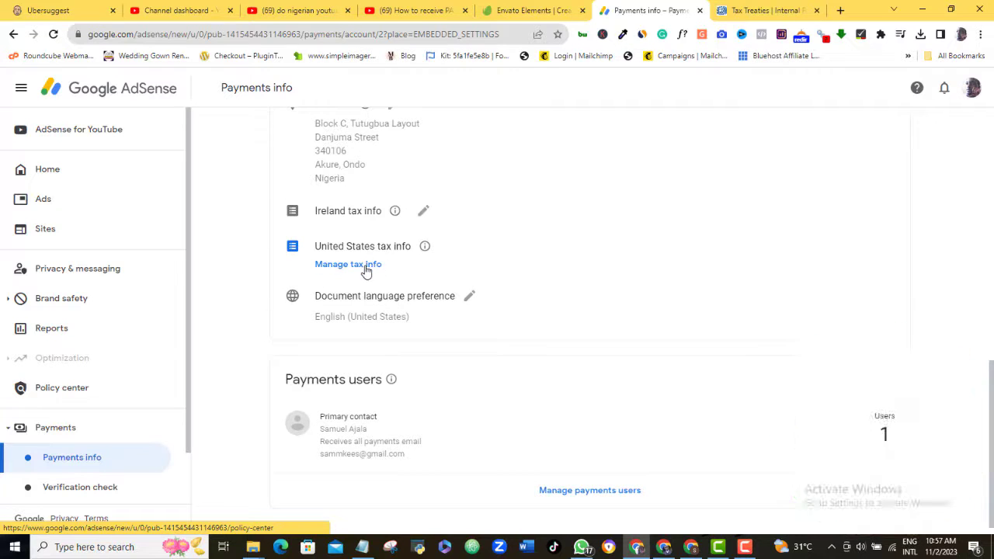
click(347, 264)
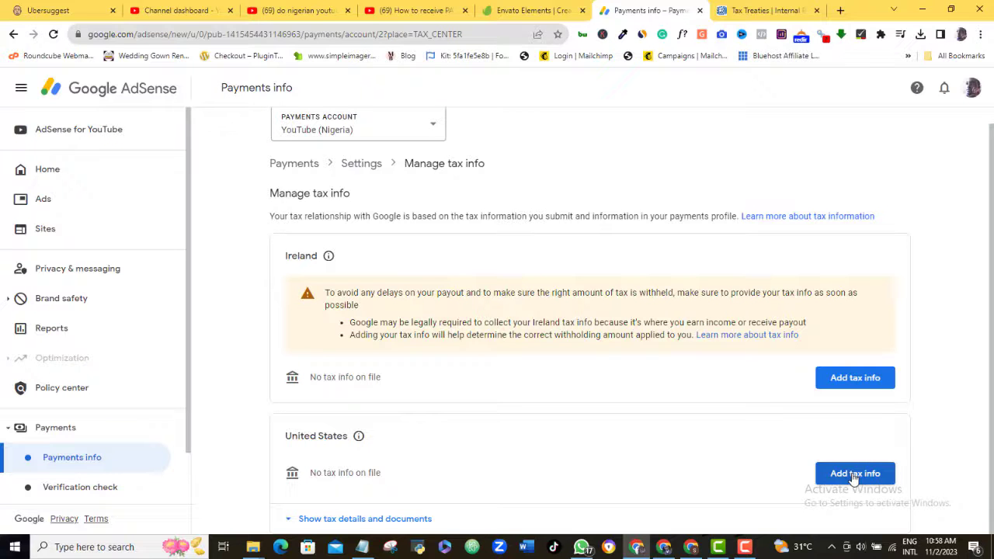
click(855, 473)
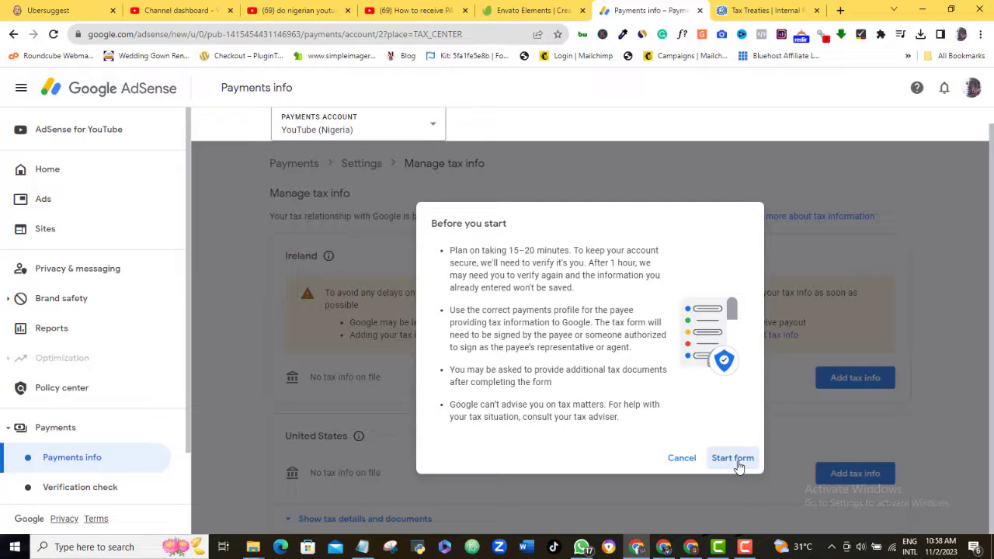
click(732, 457)
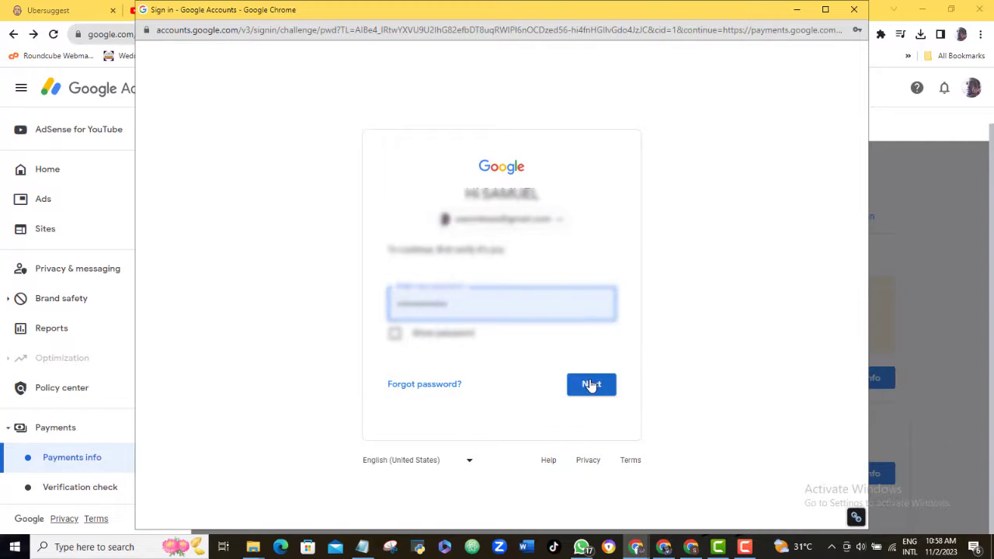
Submit the account password to complete Google's identity re-verification.
click(591, 384)
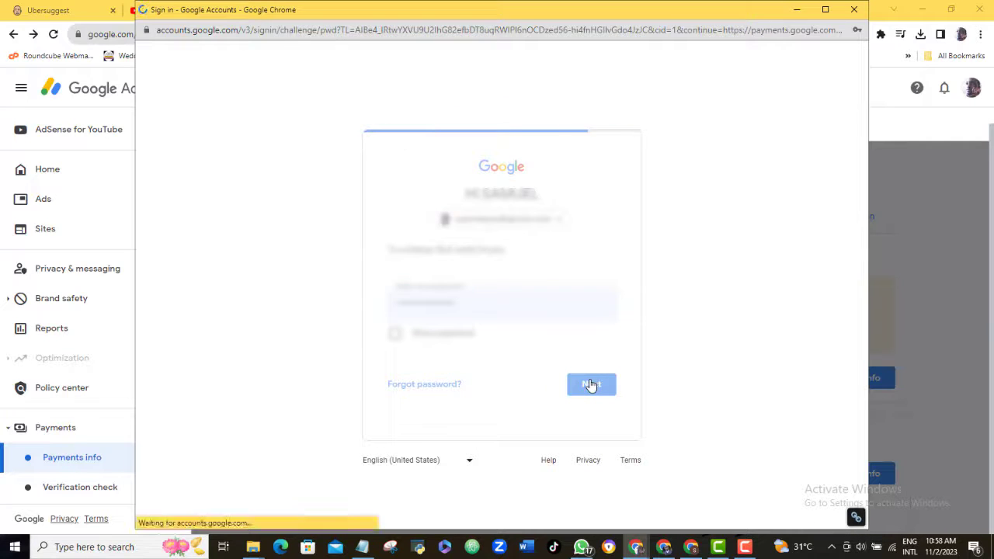
click(590, 384)
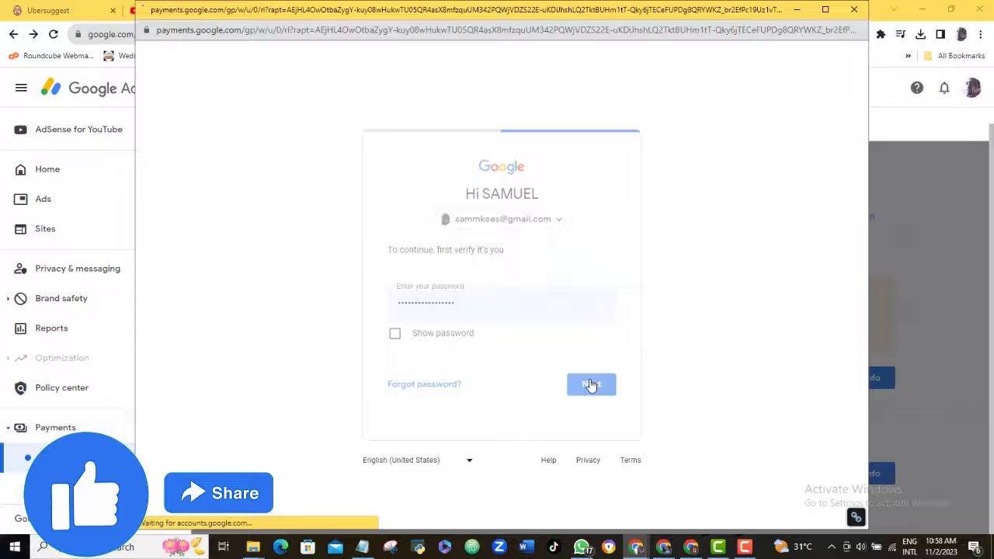
click(591, 384)
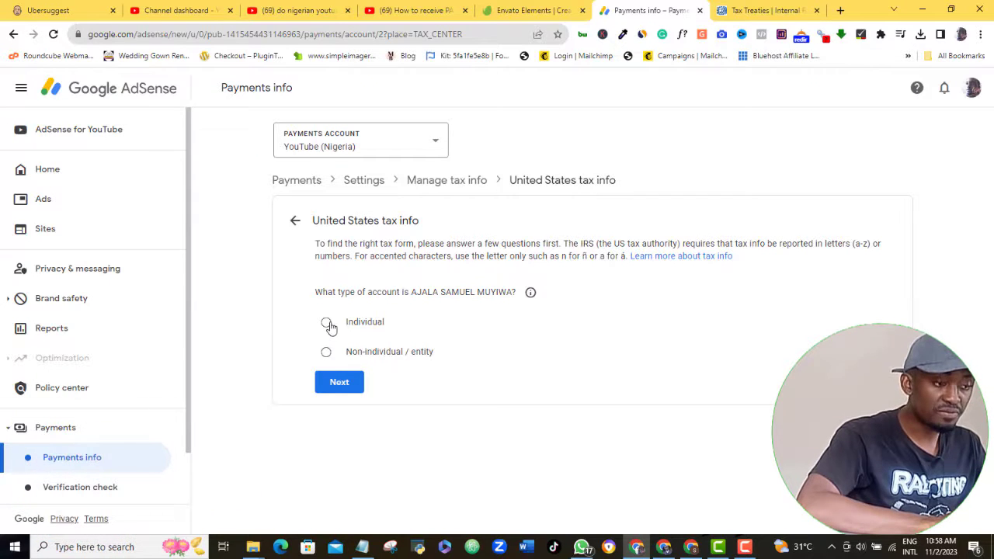
Answer the questionnaire as an individual who is not a US citizen or resident.
click(325, 322)
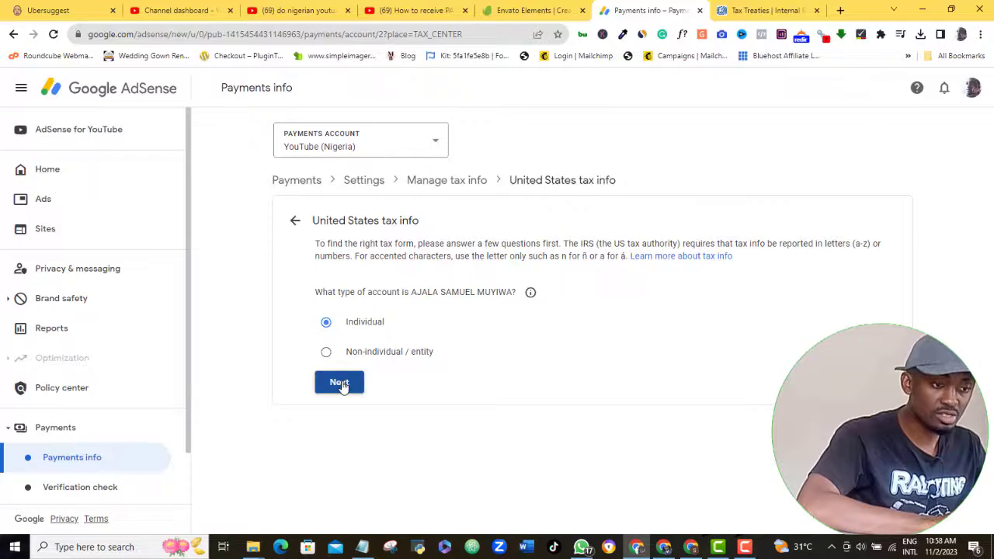
click(339, 382)
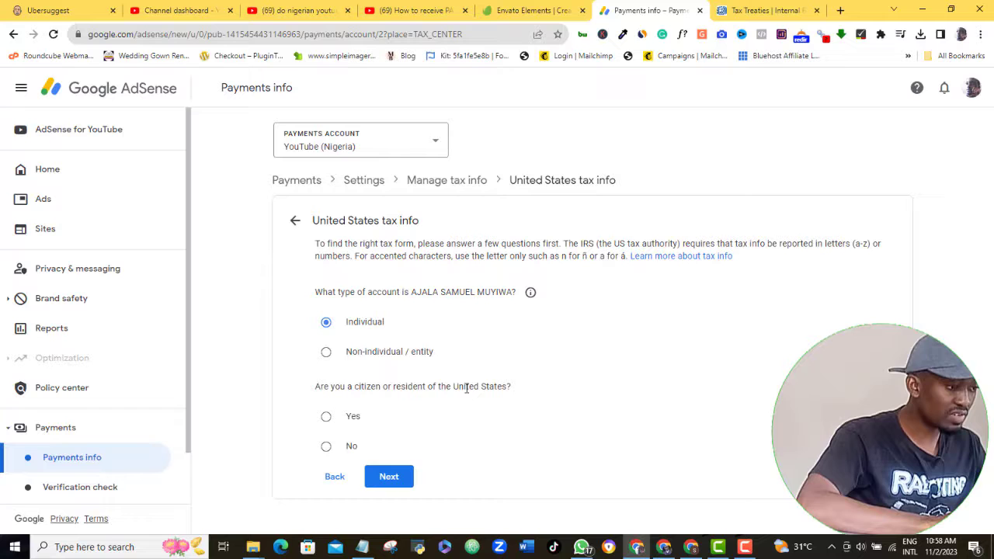
click(327, 446)
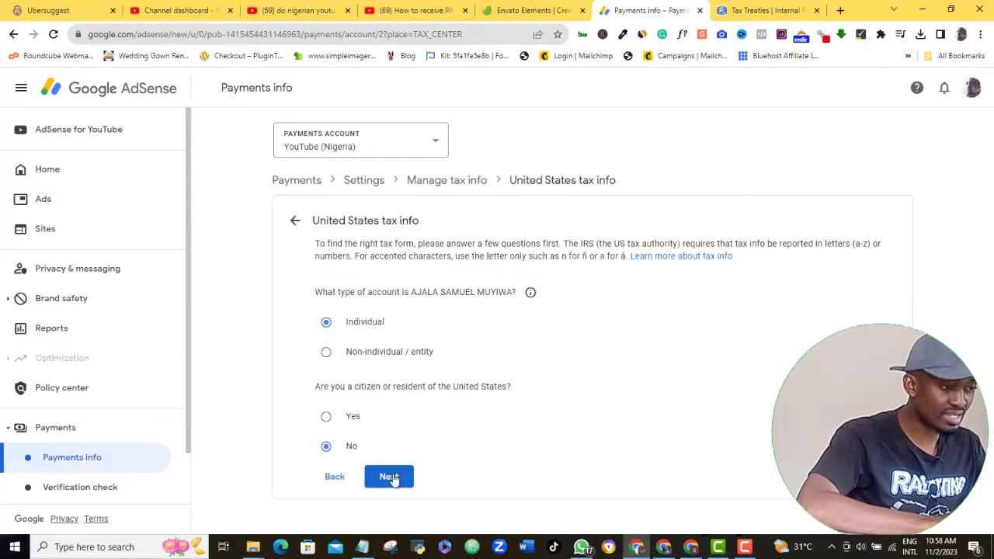
click(389, 476)
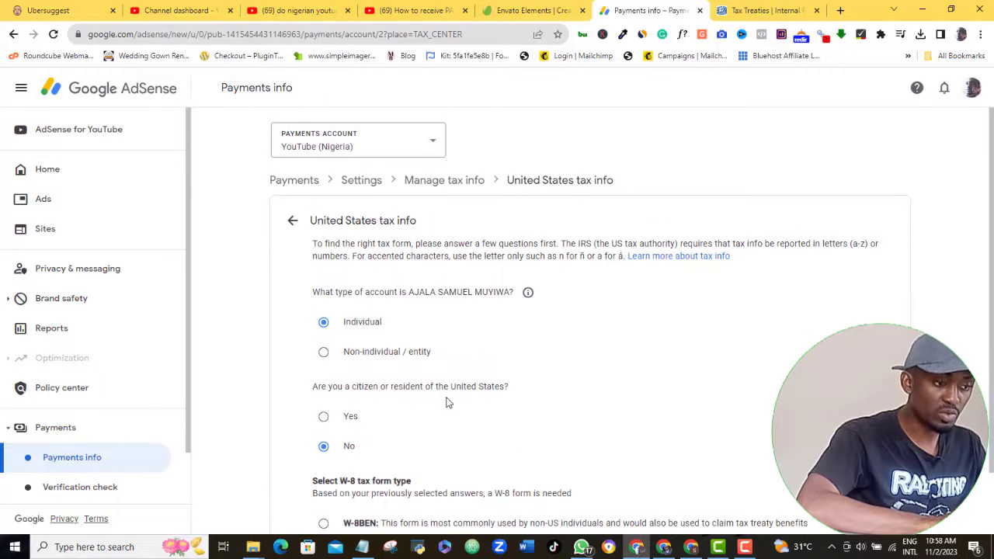
Choose the W-8BEN tax form and start filling it in.
scroll(down, 3)
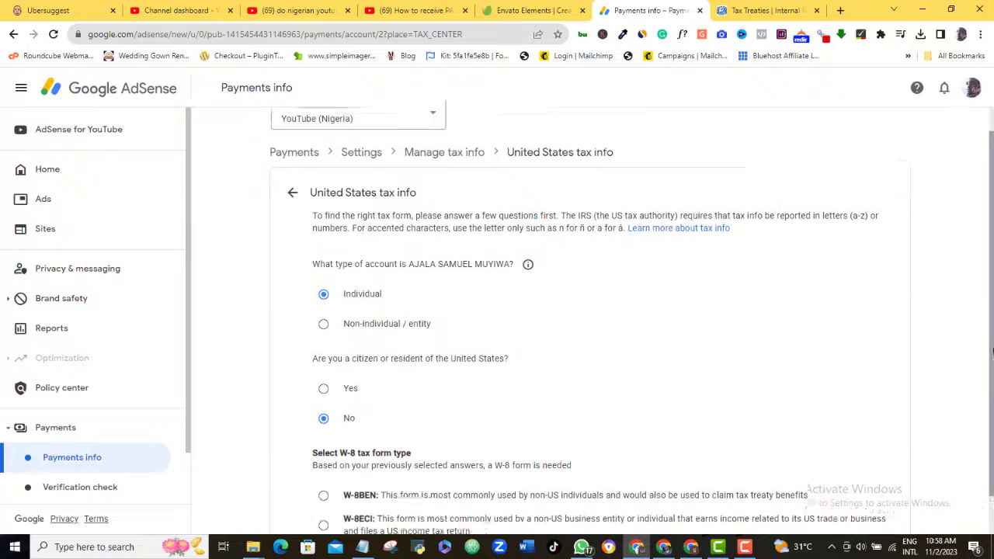
scroll(down, 3)
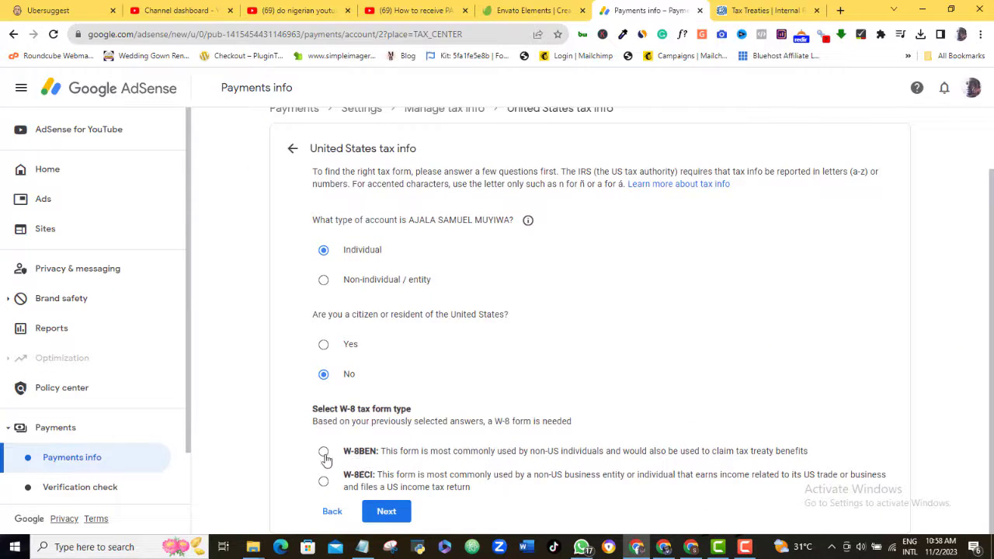
mouse_move(571, 452)
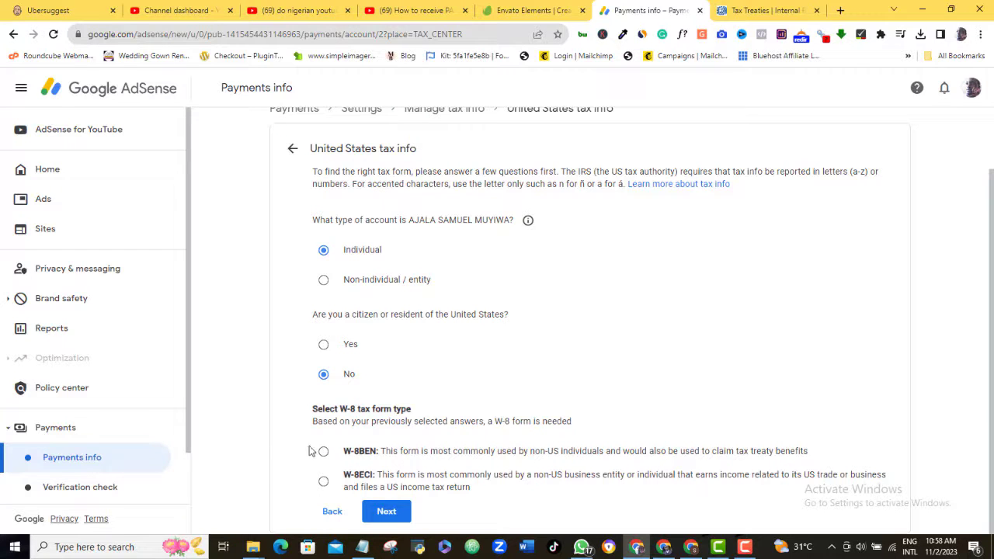
click(324, 452)
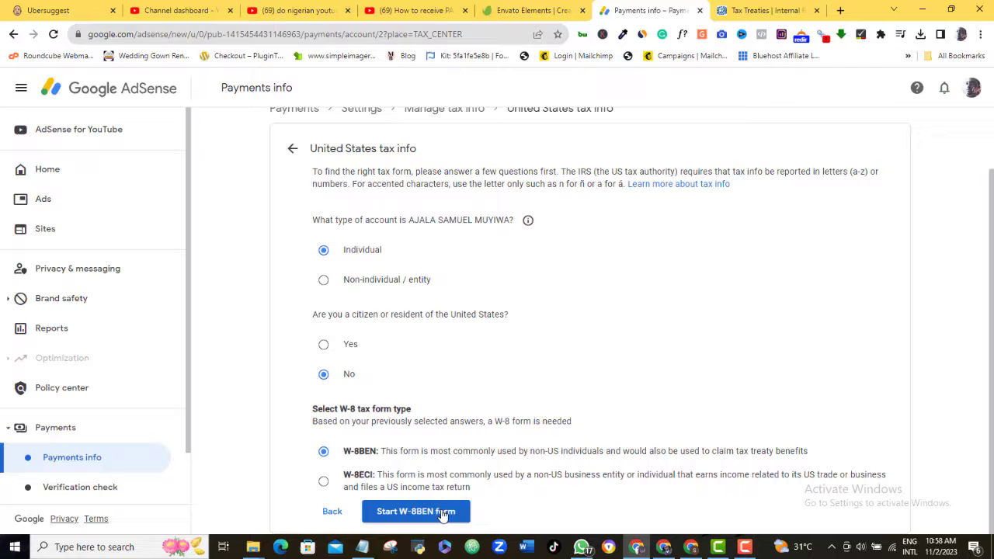
click(415, 511)
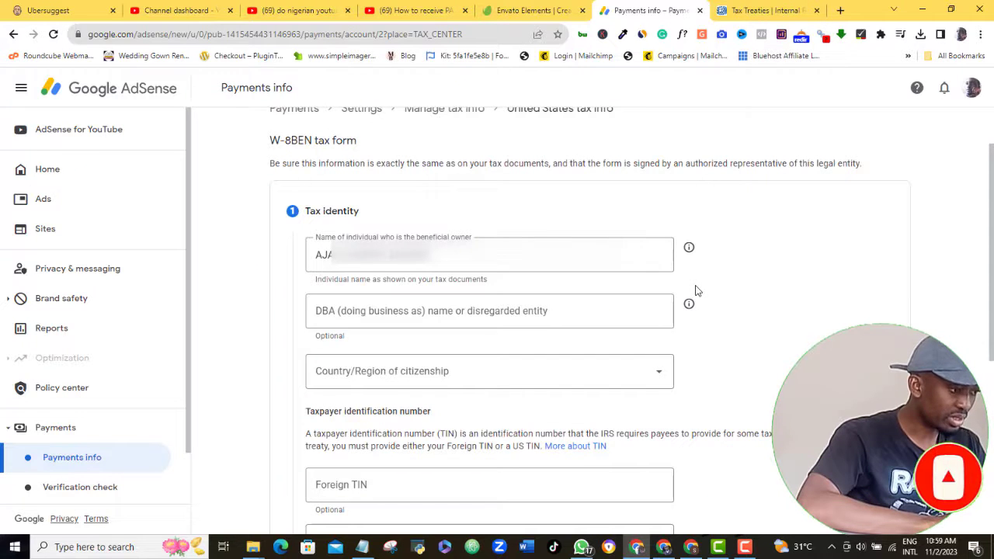
Select Nigeria as country of citizenship and advance to the address step.
click(489, 255)
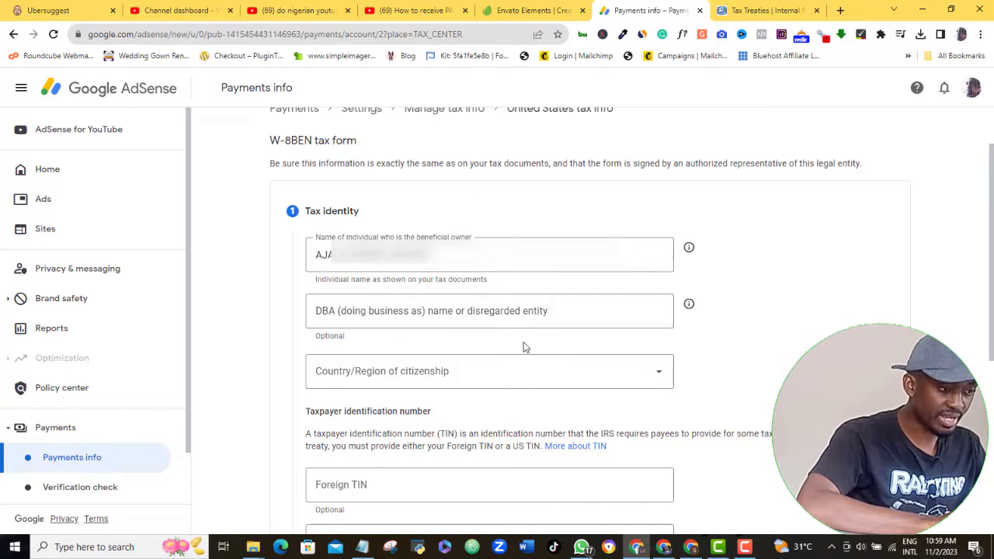
click(489, 371)
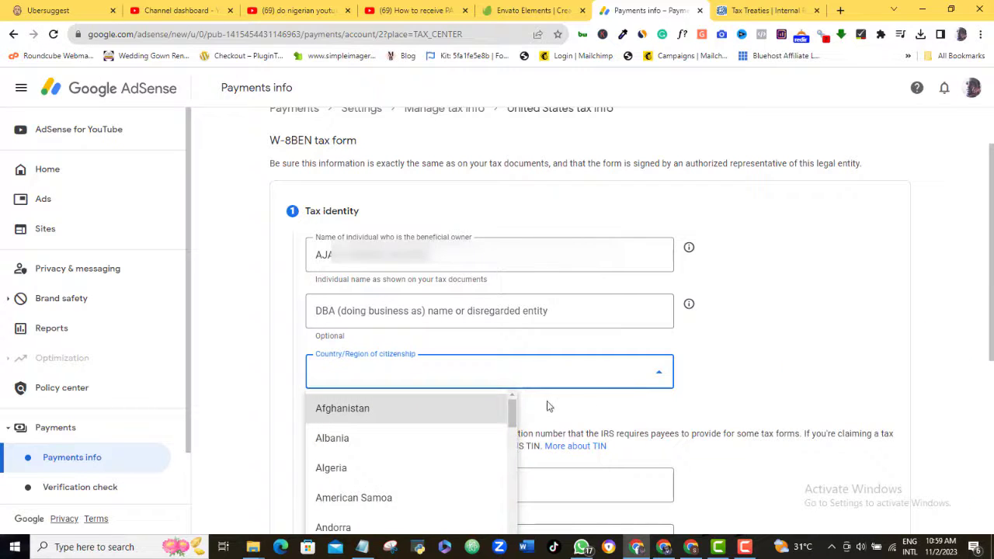
scroll(down, 3)
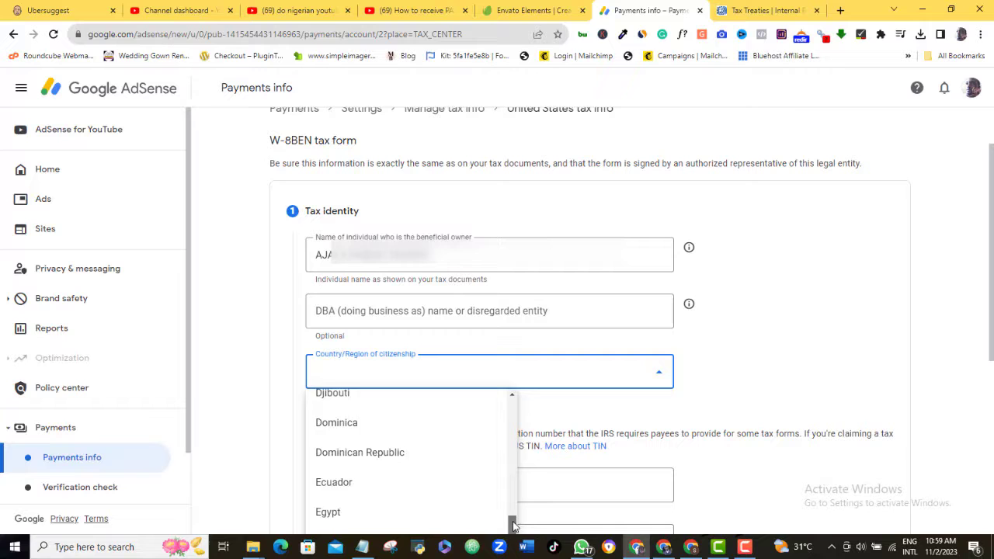
scroll(down, 3)
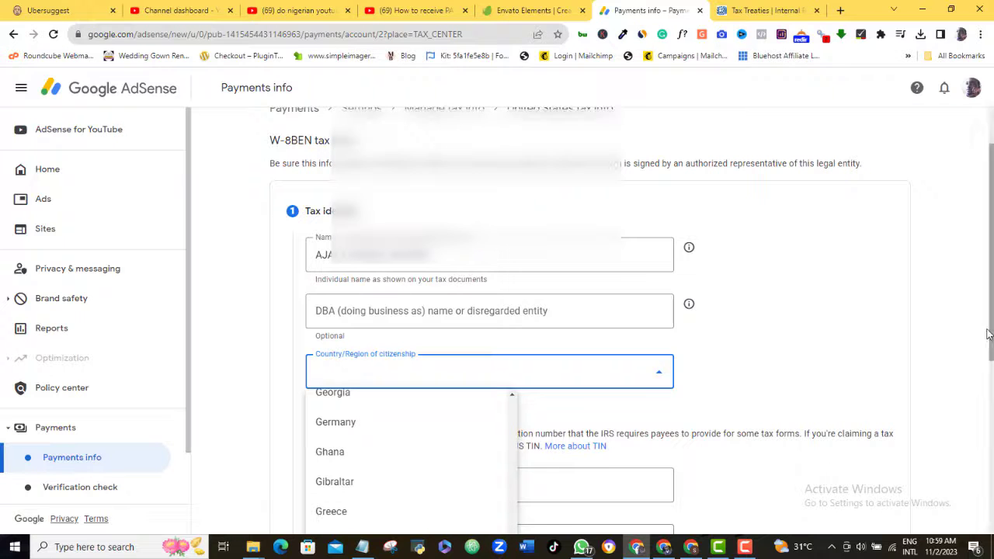
scroll(down, 3)
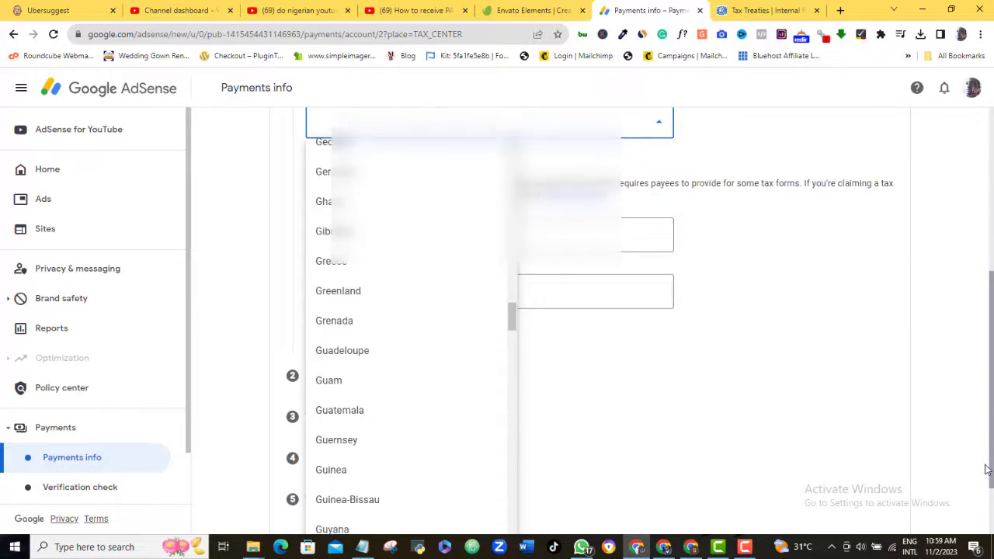
scroll(down, 3)
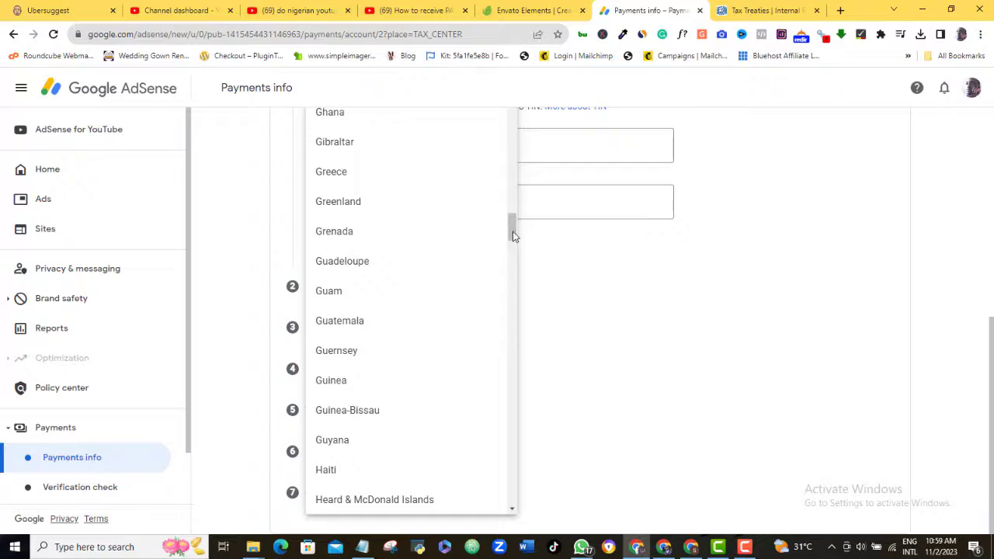
scroll(down, 3)
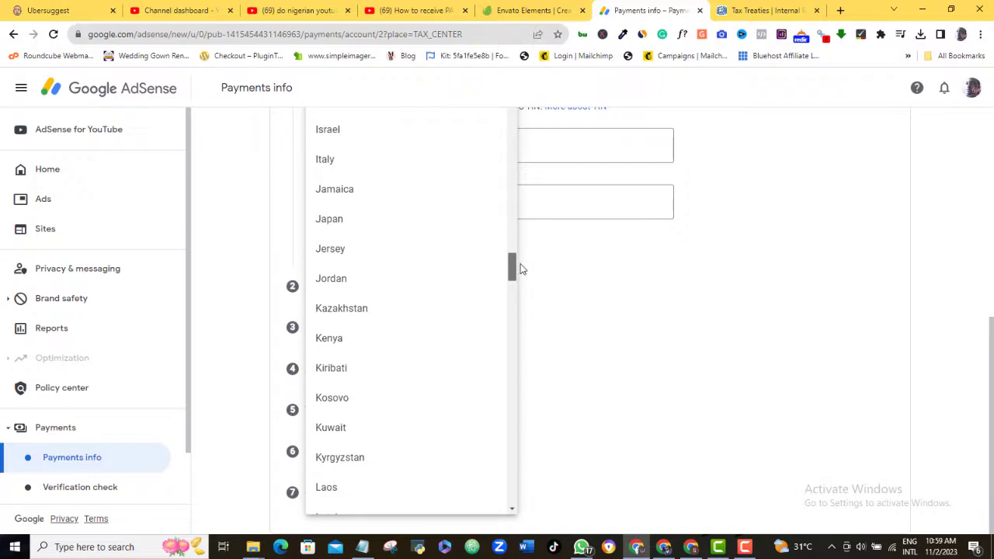
scroll(down, 3)
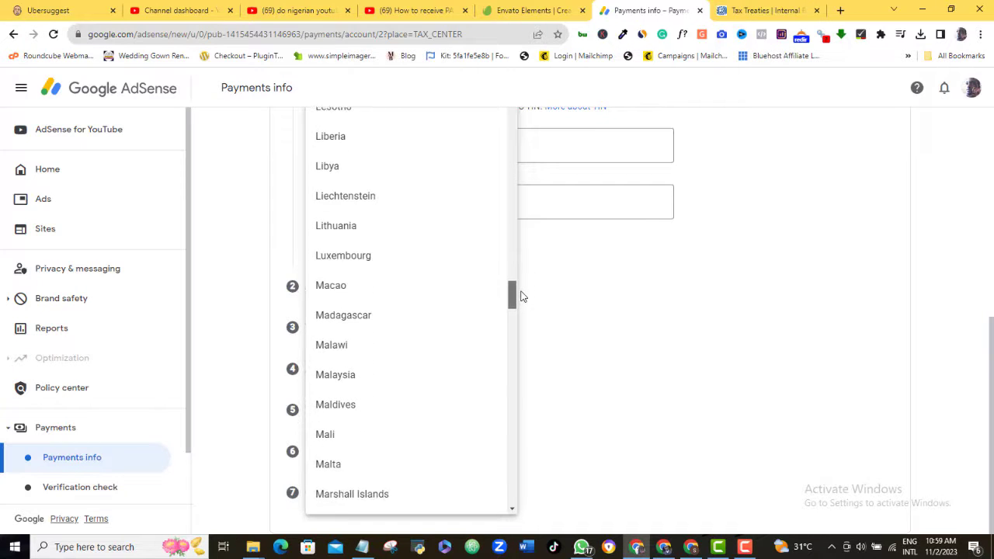
scroll(down, 3)
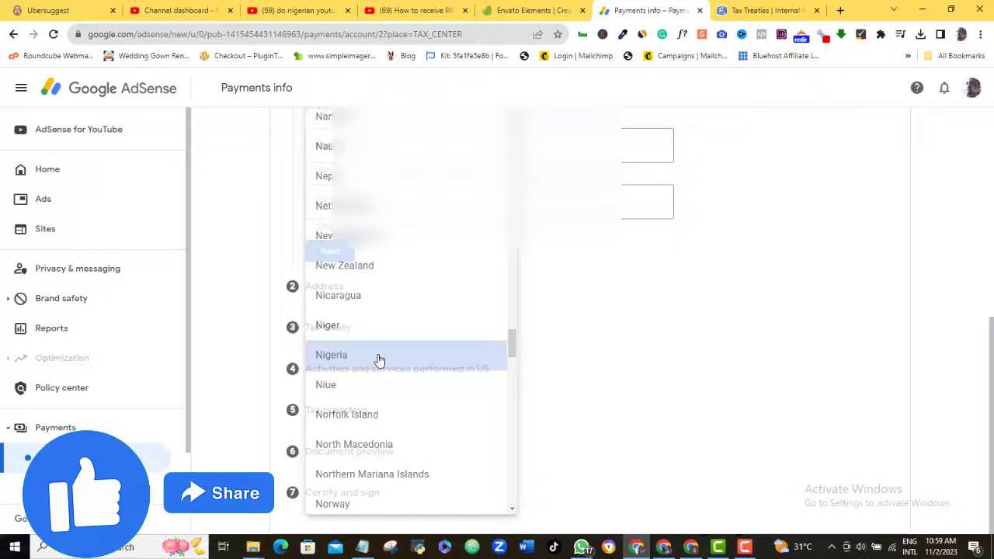
click(331, 355)
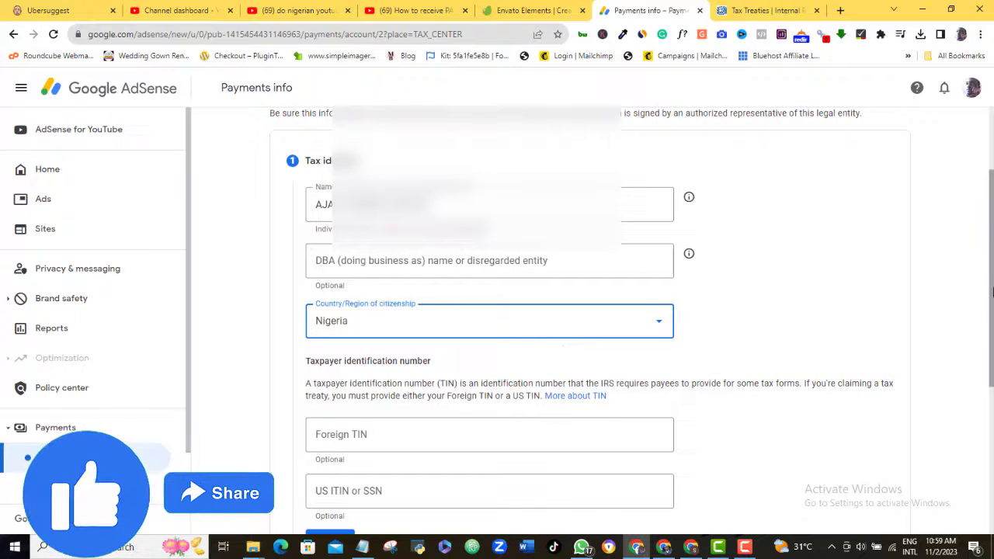
scroll(down, 3)
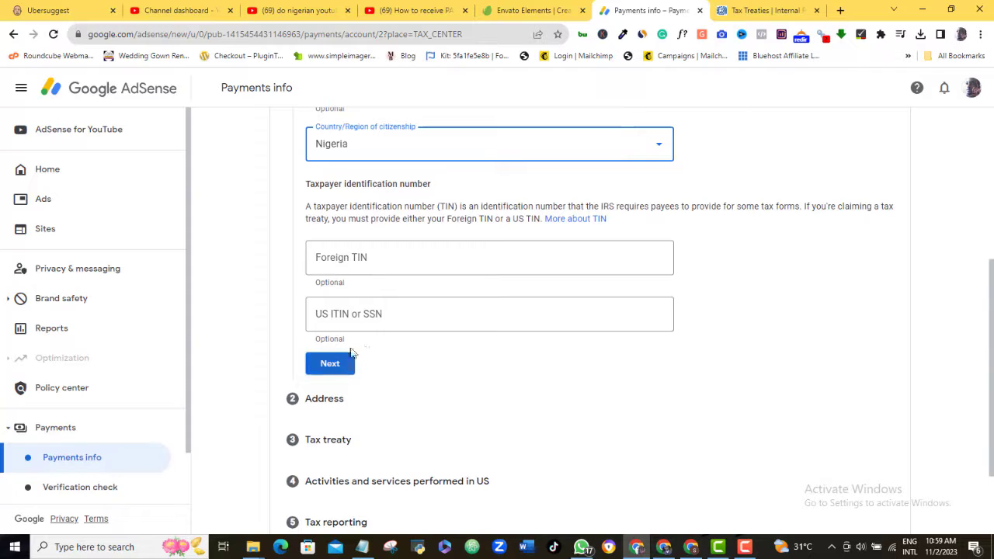
click(329, 362)
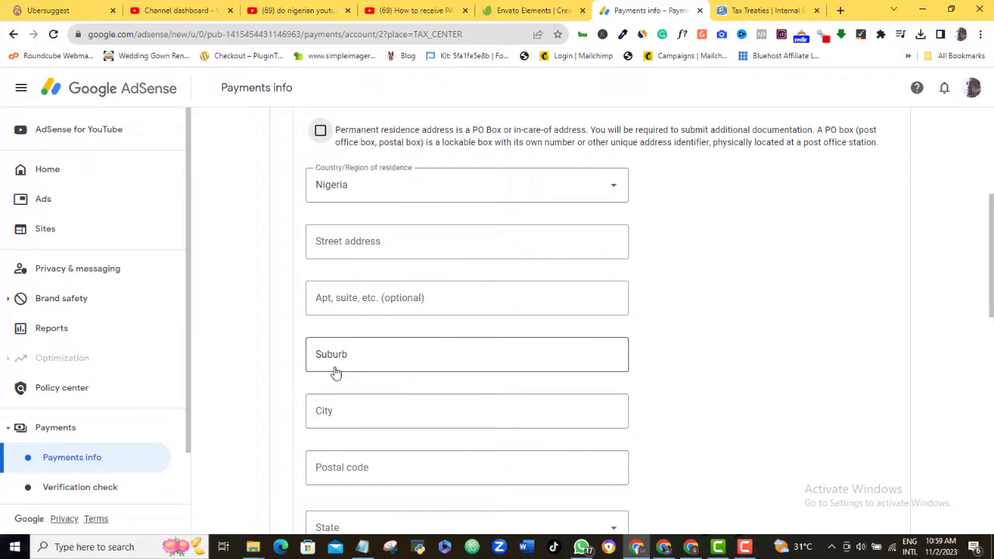
click(467, 241)
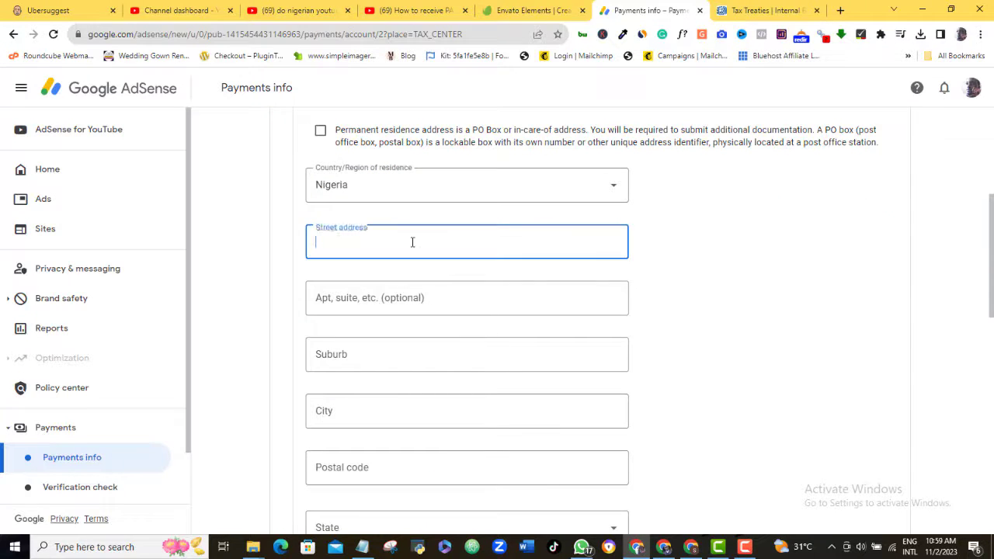
text(Block C, Tutugbua Layout)
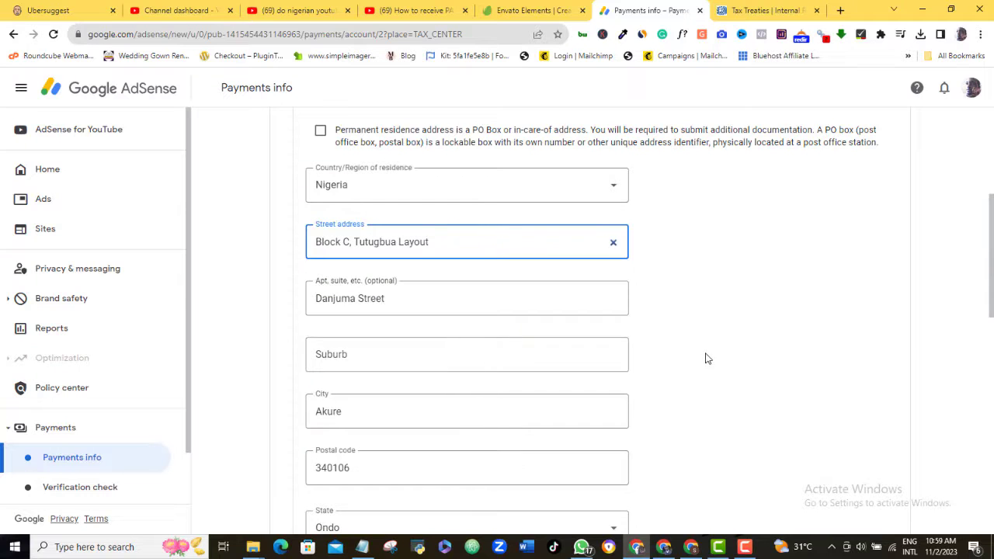
click(467, 354)
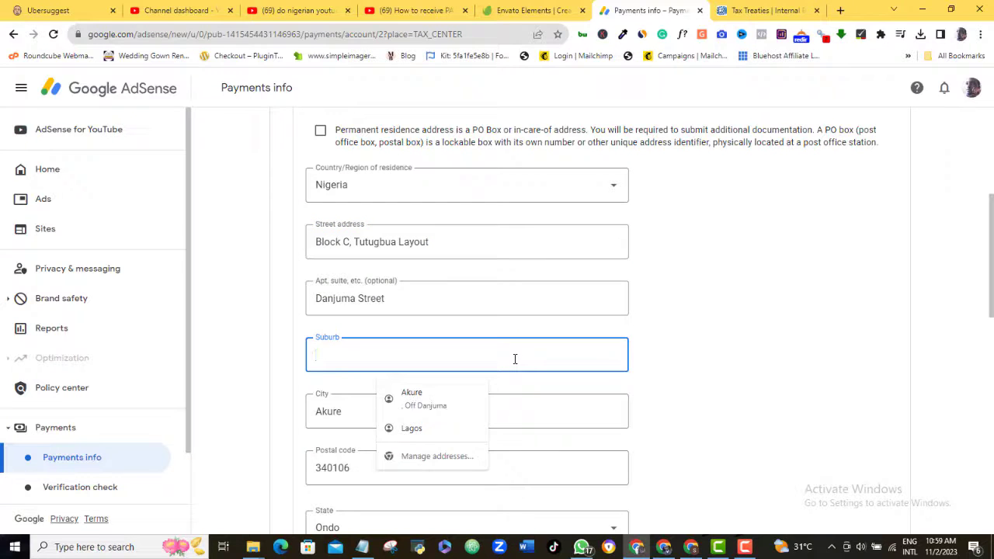
text(Danju)
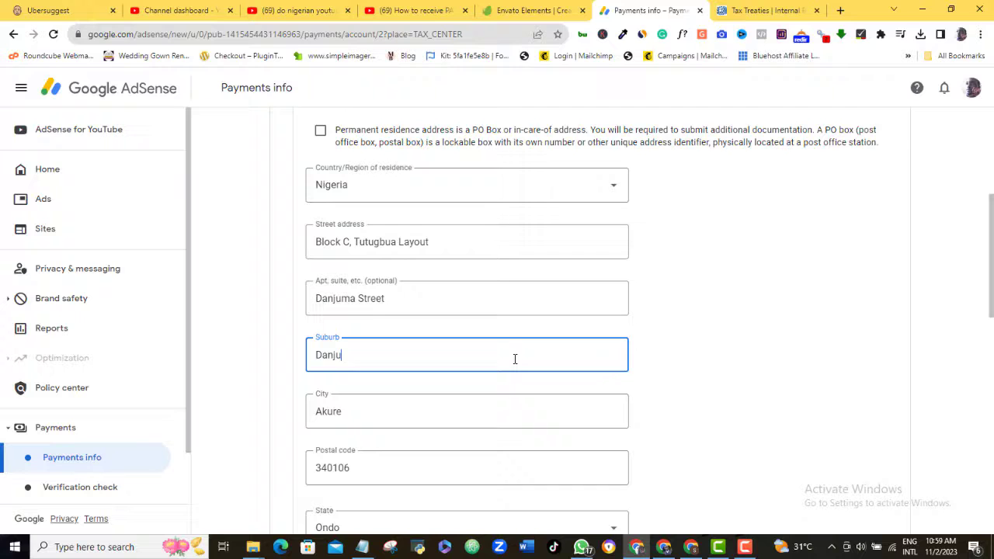
text(ma)
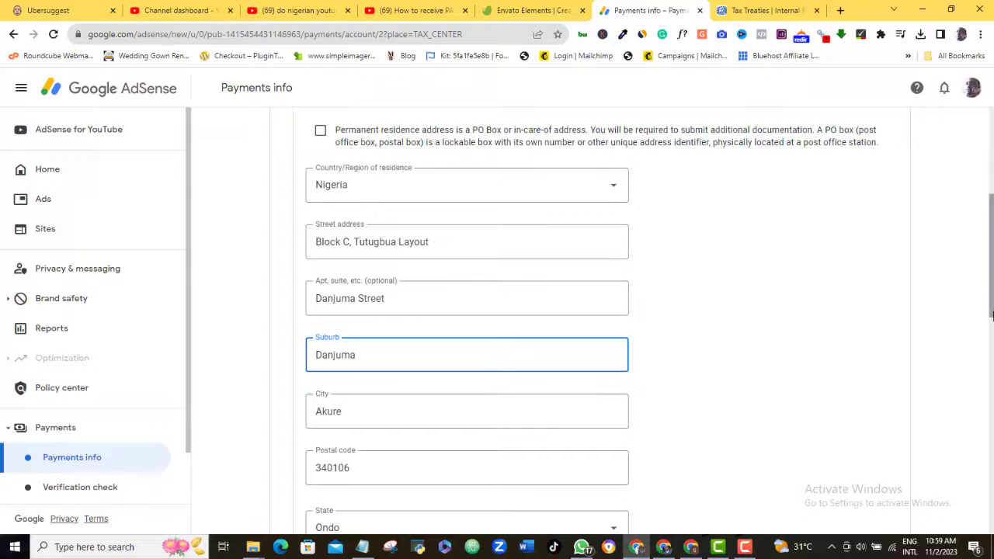
Mark the mailing address as the same as residence and continue to the tax treaty step.
scroll(down, 3)
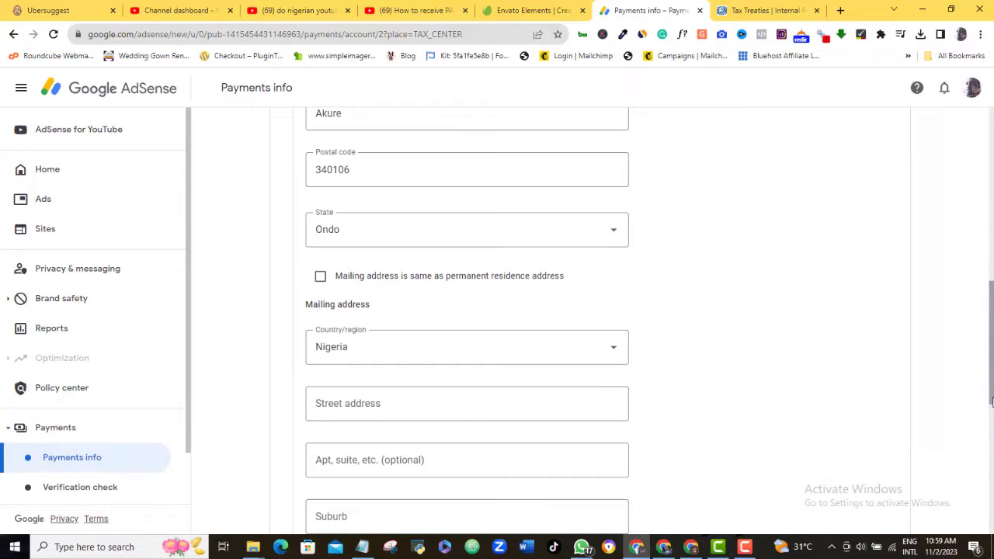
click(320, 276)
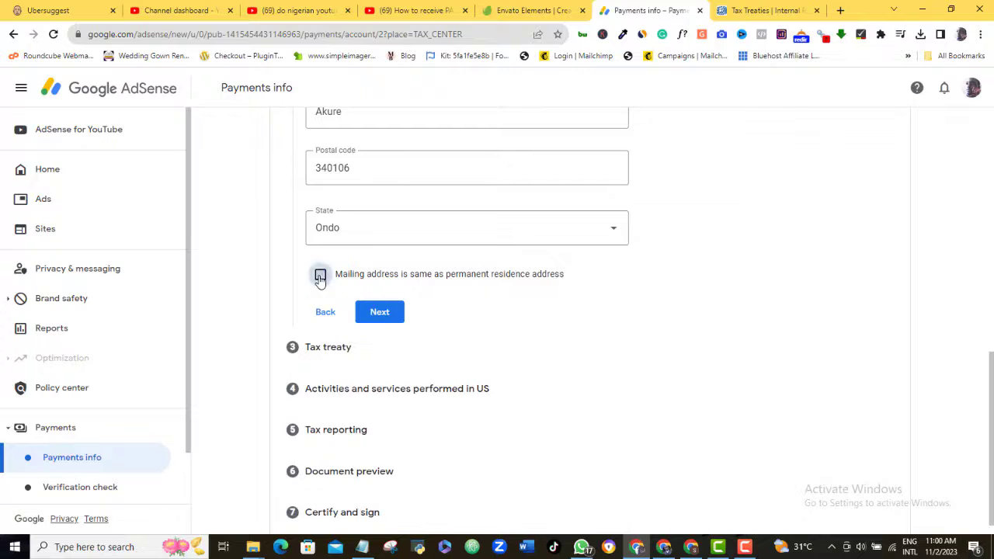
click(320, 274)
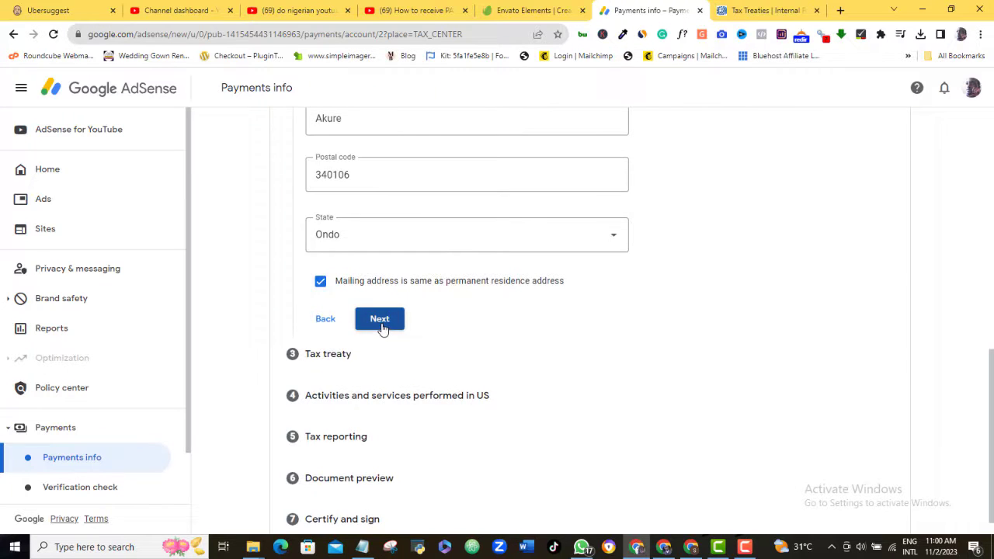
click(379, 319)
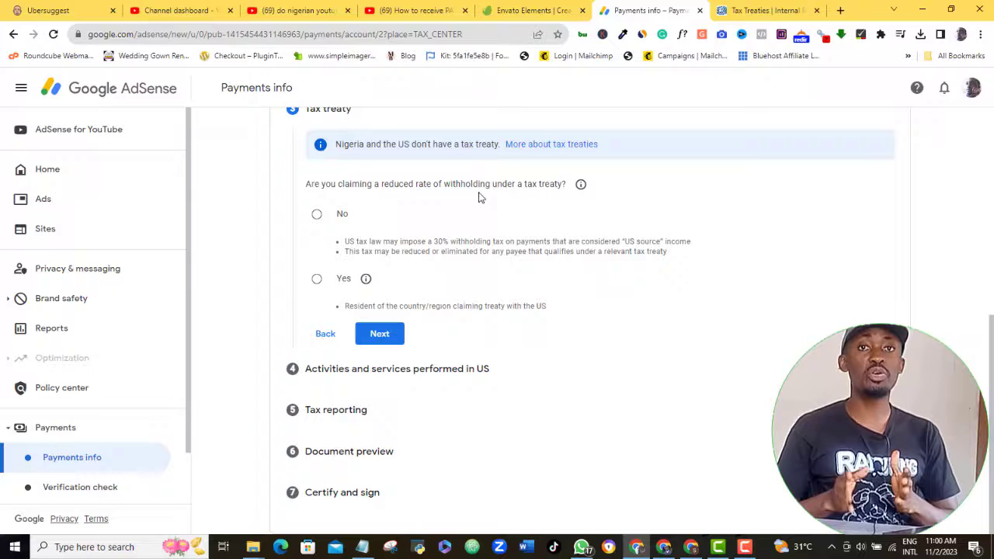
mouse_move(527, 213)
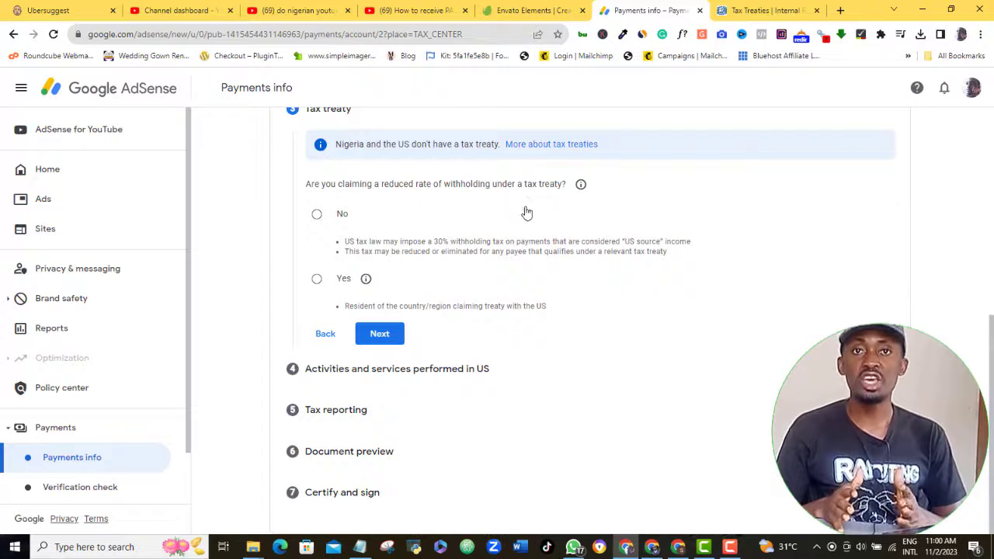
mouse_move(426, 212)
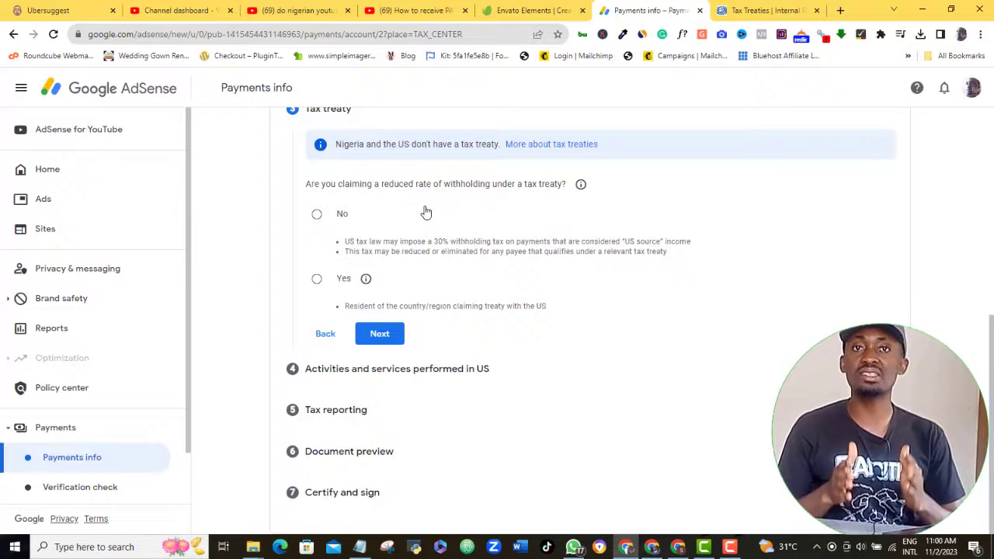
mouse_move(413, 178)
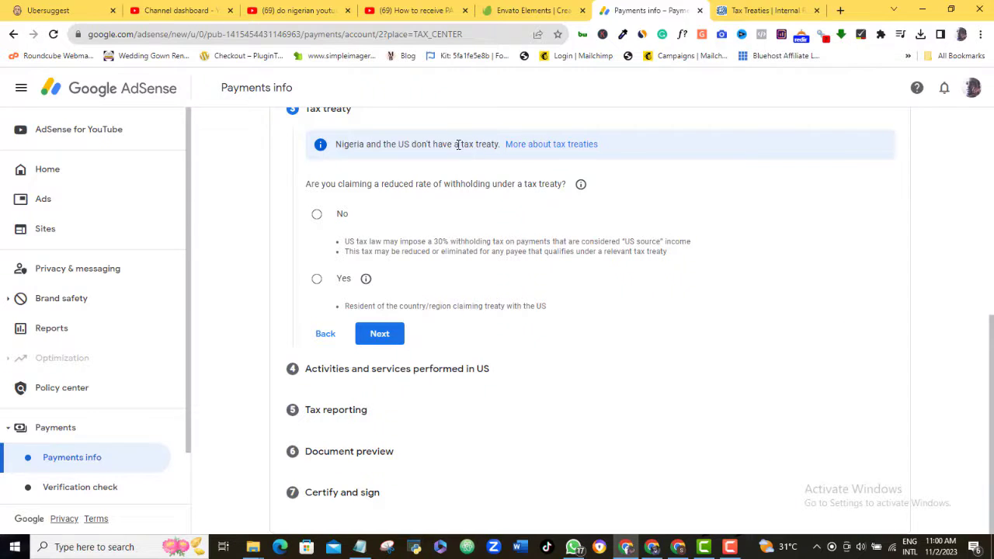
mouse_move(466, 173)
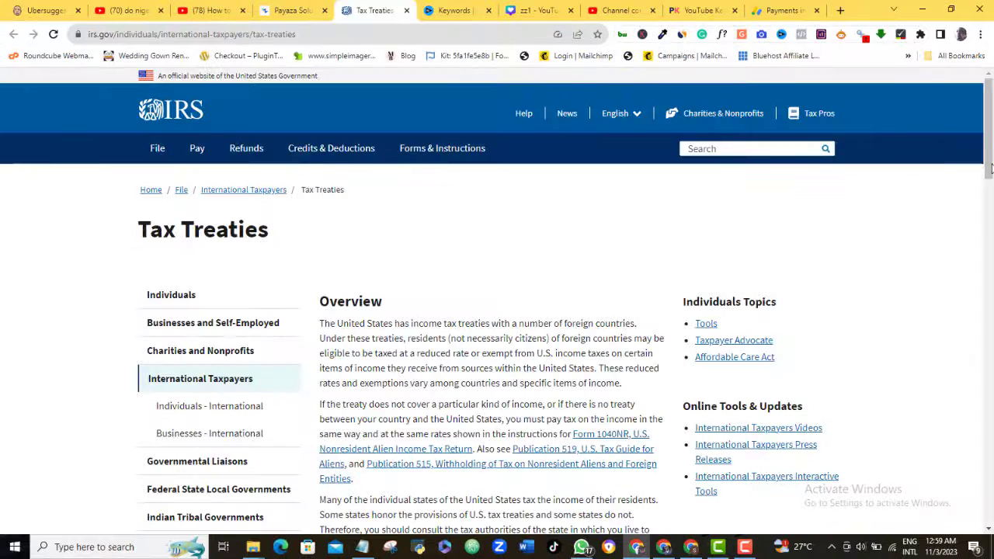
Read the Effect of Tax Treaties section on irs.gov, then return to the AdSense tab.
scroll(down, 3)
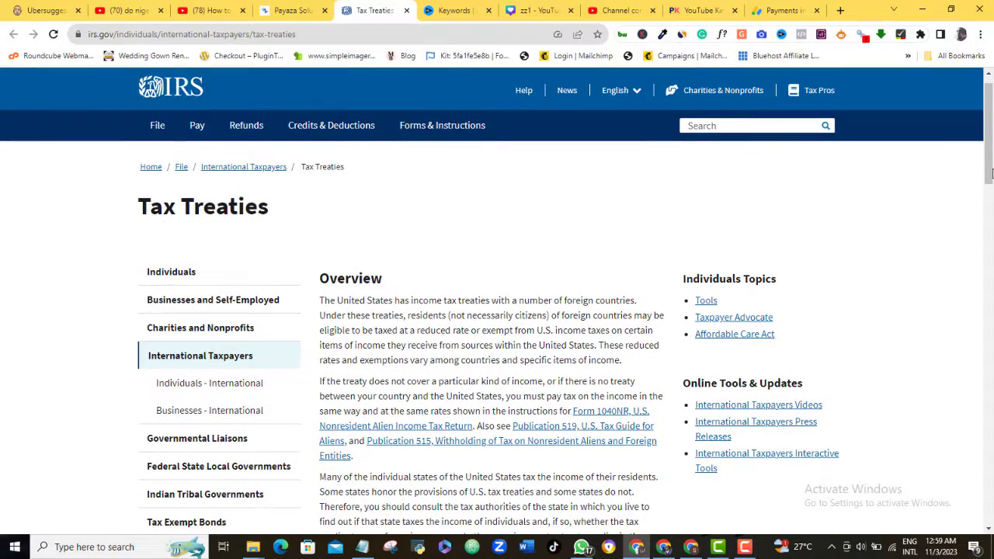
scroll(down, 3)
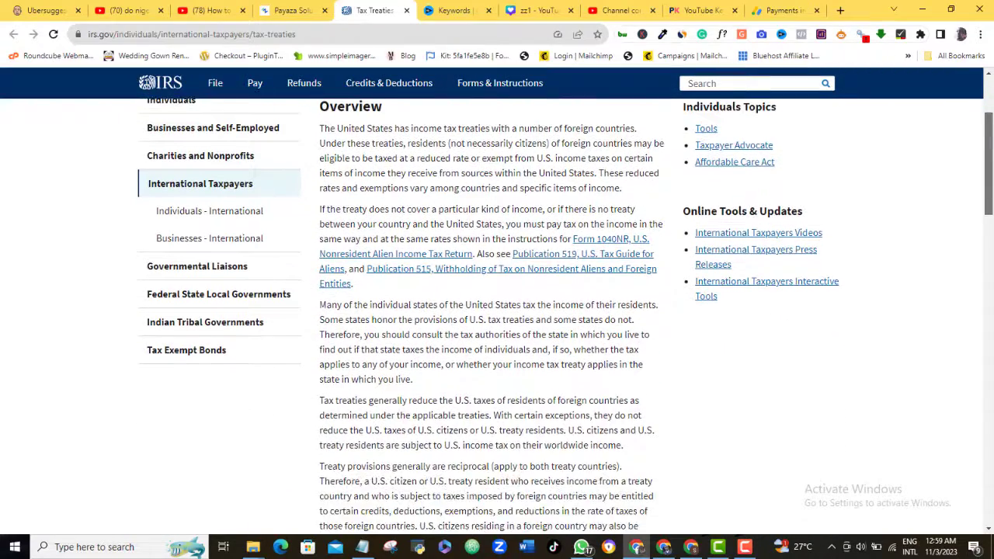
scroll(down, 3)
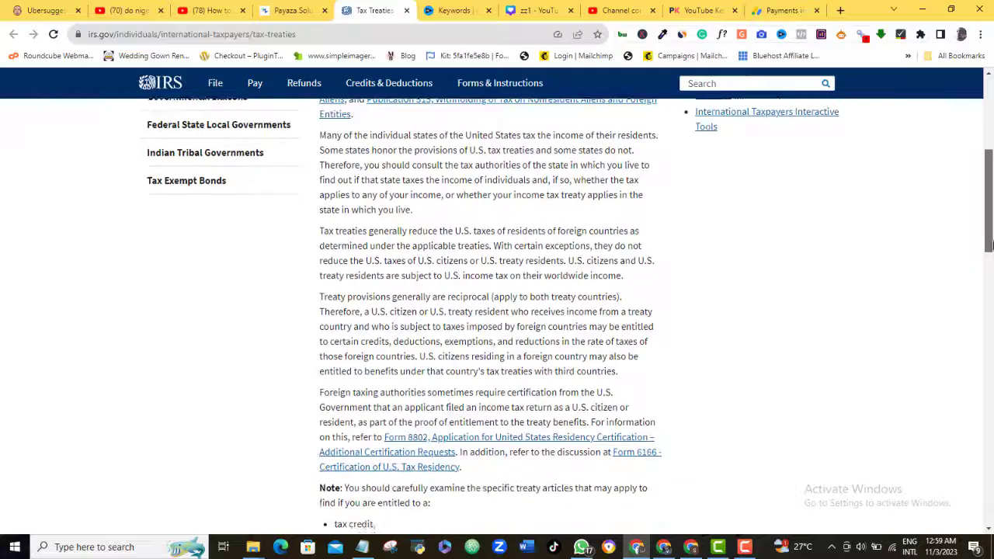
scroll(down, 3)
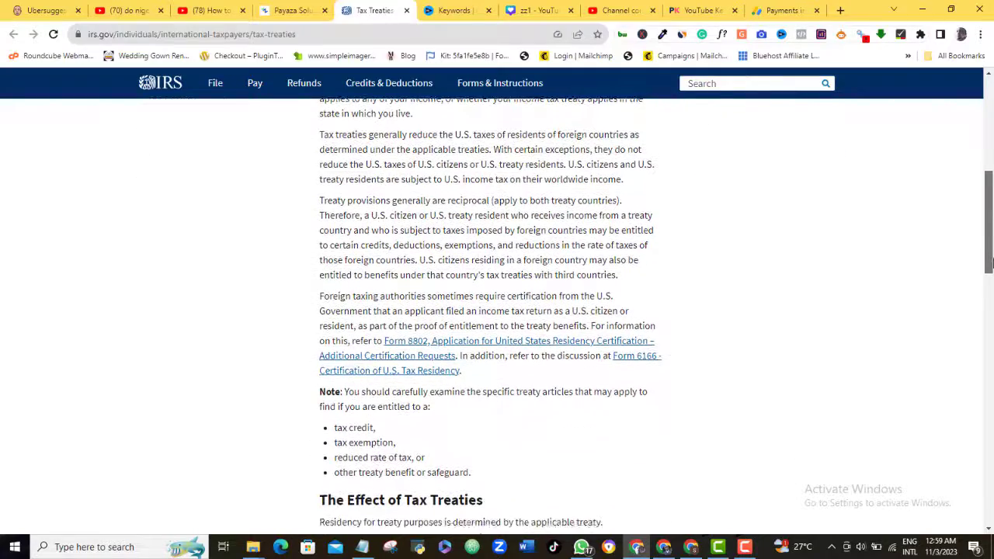
scroll(down, 3)
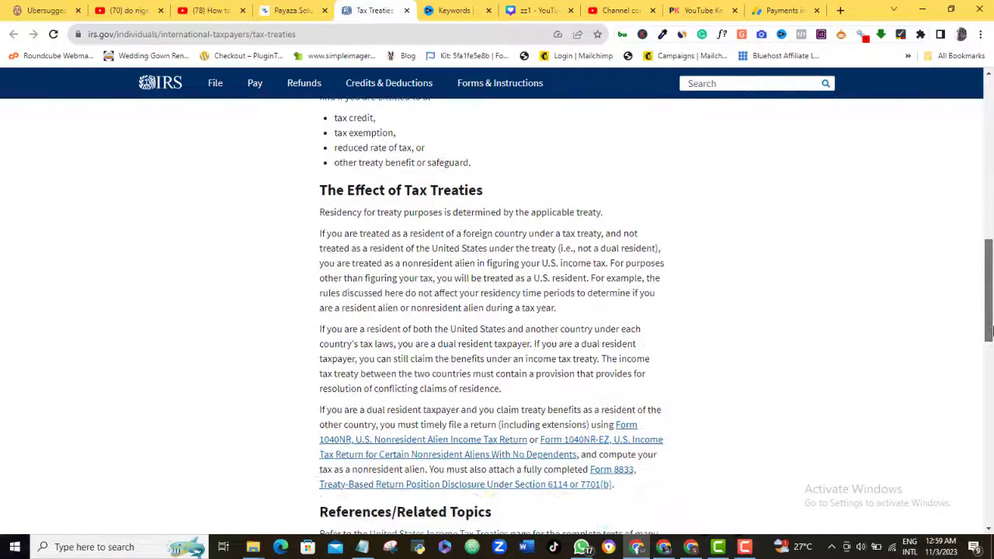
scroll(down, 3)
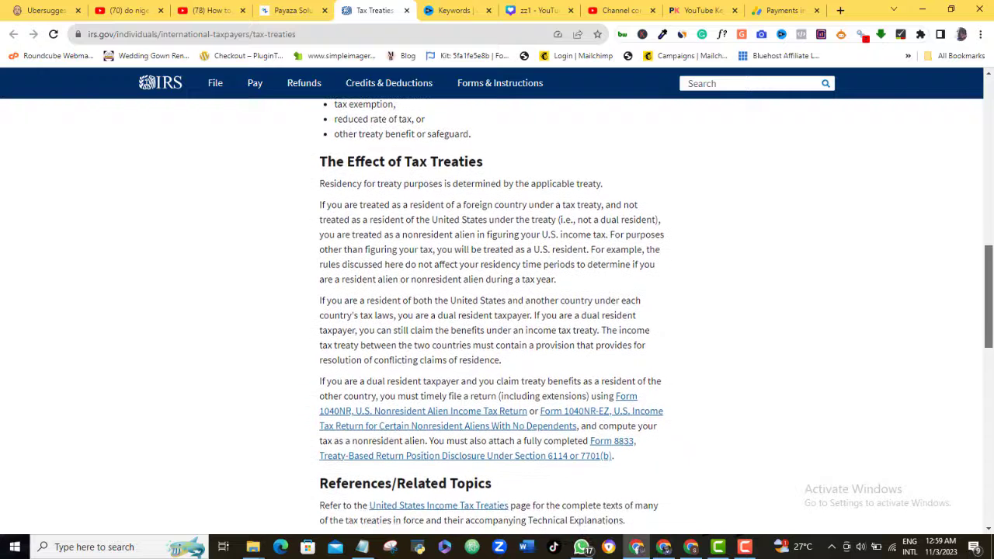
click(651, 10)
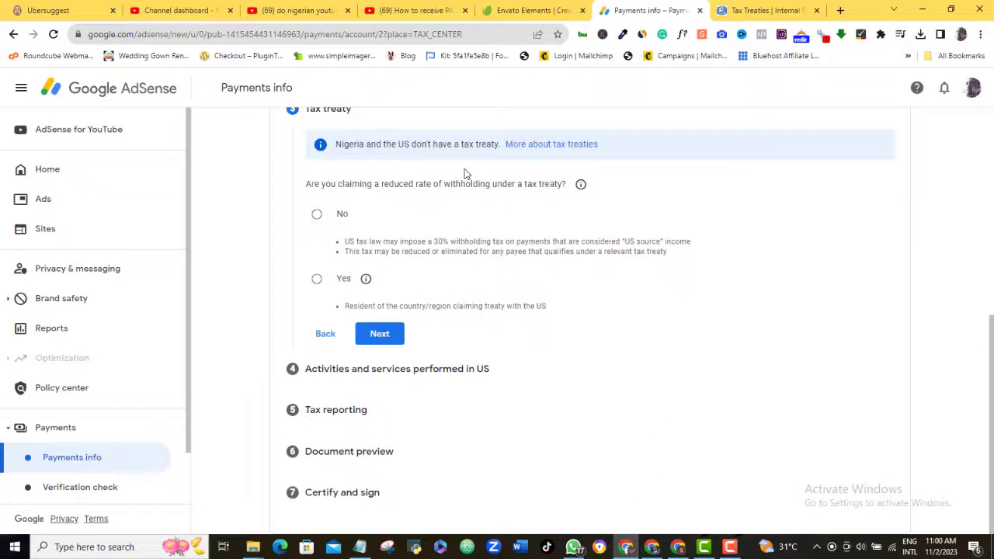
Answer No to claiming a reduced treaty withholding rate and continue.
click(317, 214)
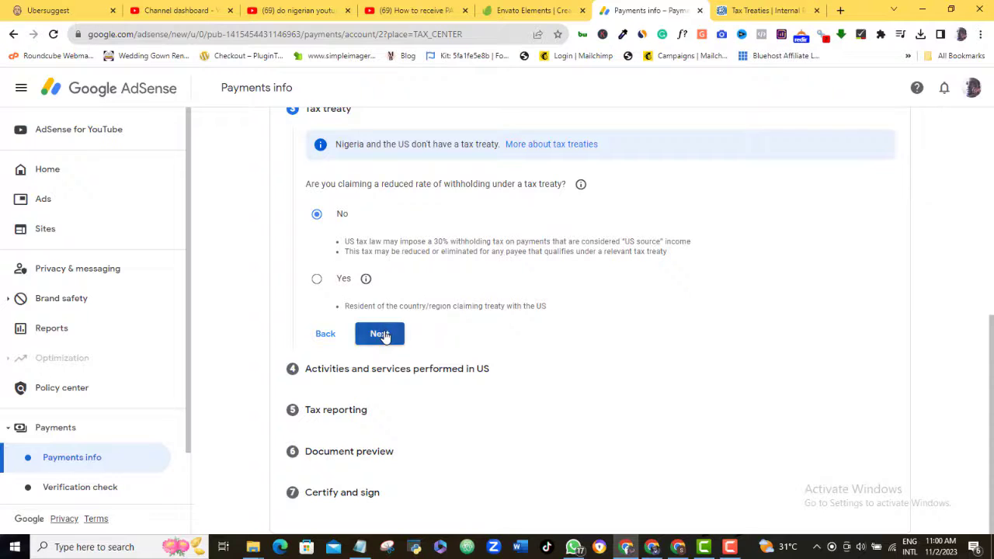
click(380, 333)
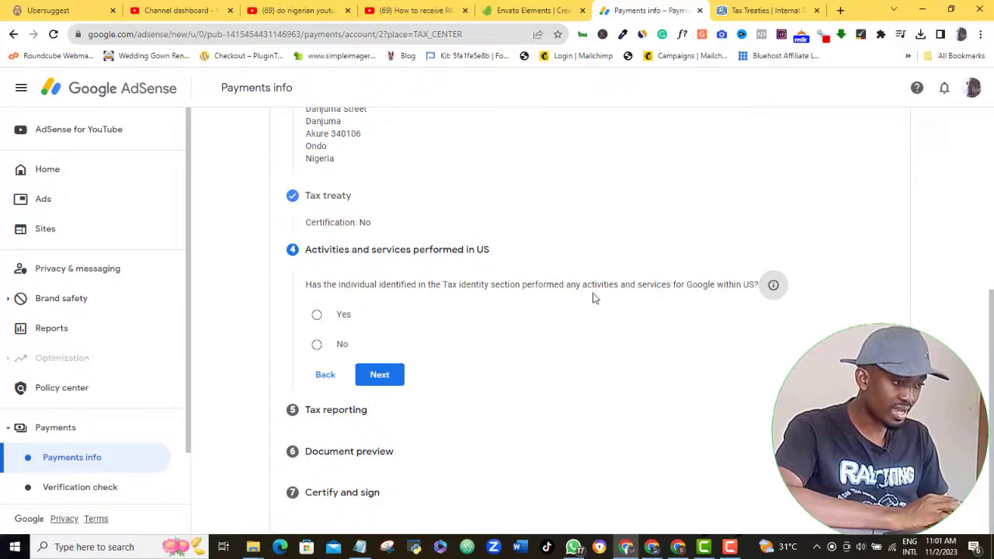
mouse_move(450, 303)
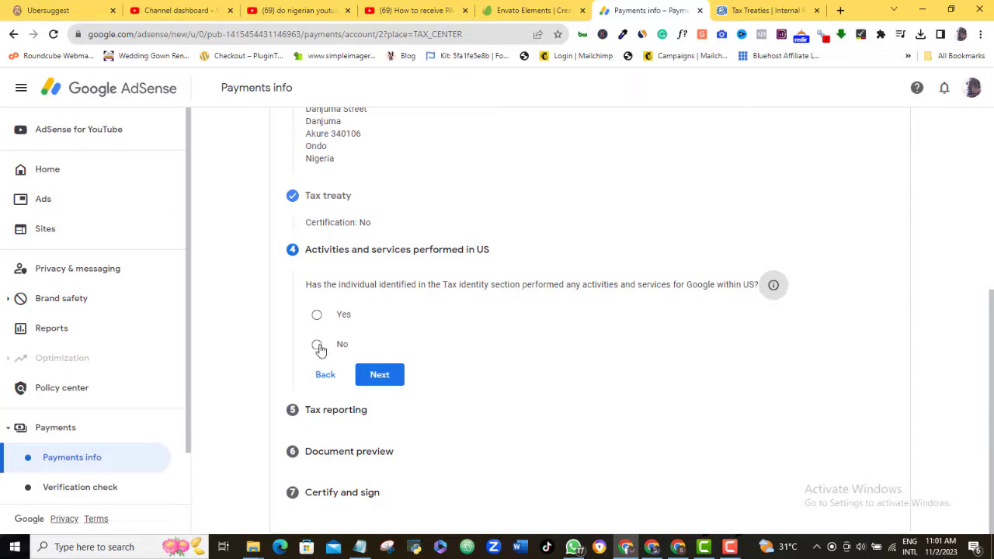
Declare no US activities and certify all services are performed outside the US.
click(317, 344)
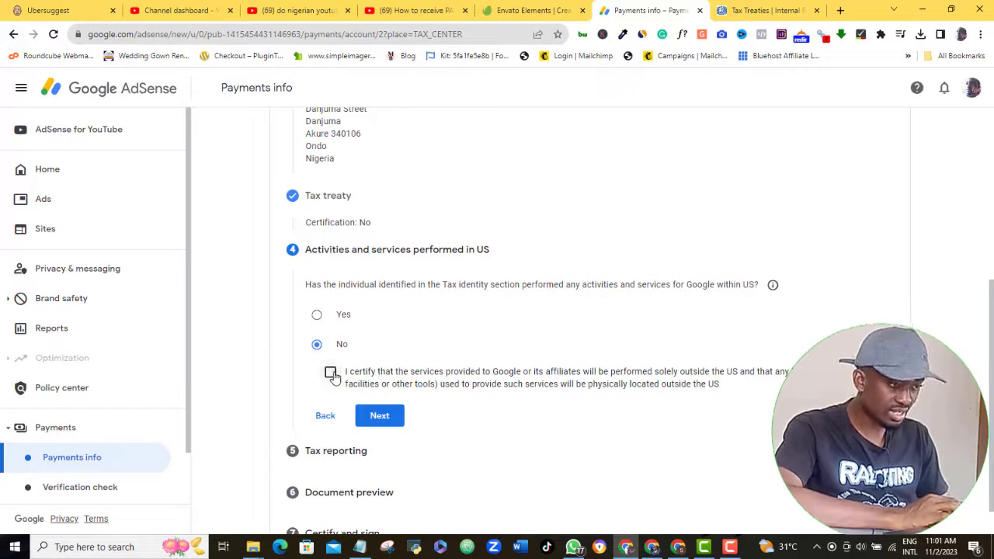
click(380, 416)
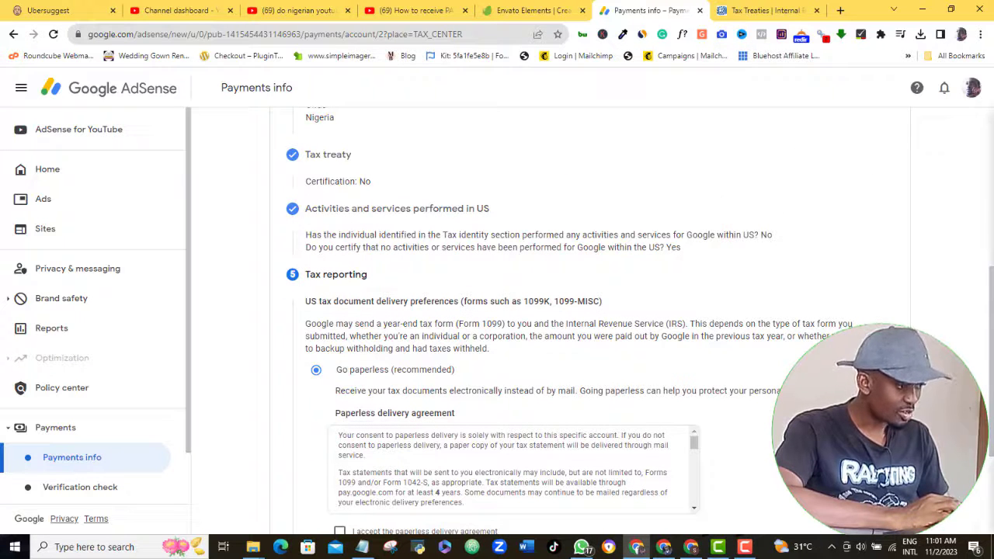
scroll(down, 3)
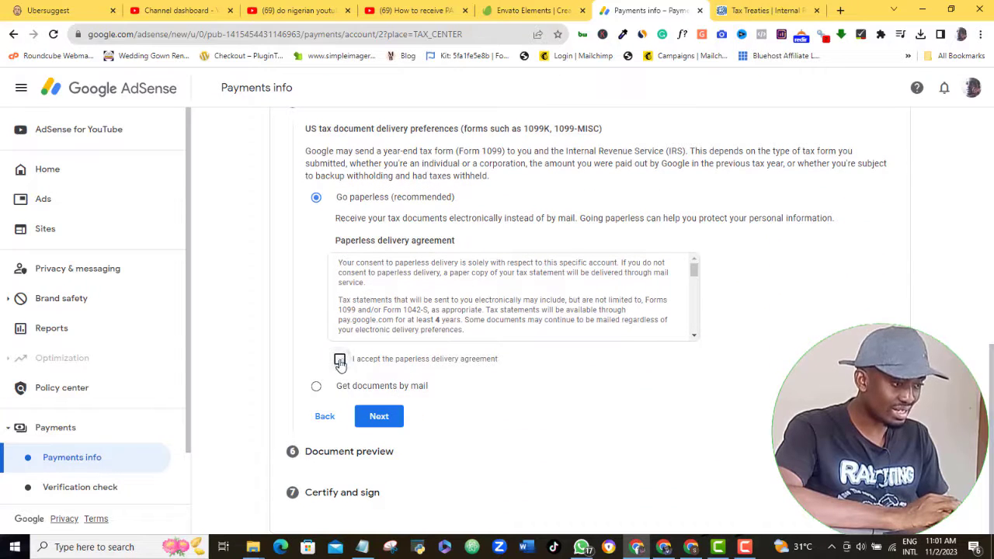
Accept paperless delivery and confirm the W-8BEN document preview was reviewed.
click(339, 359)
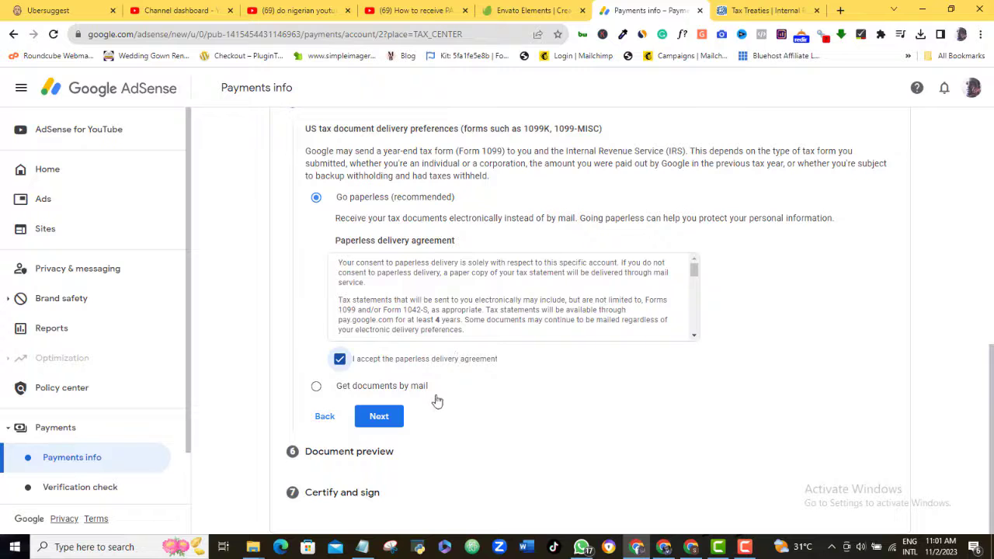
click(379, 416)
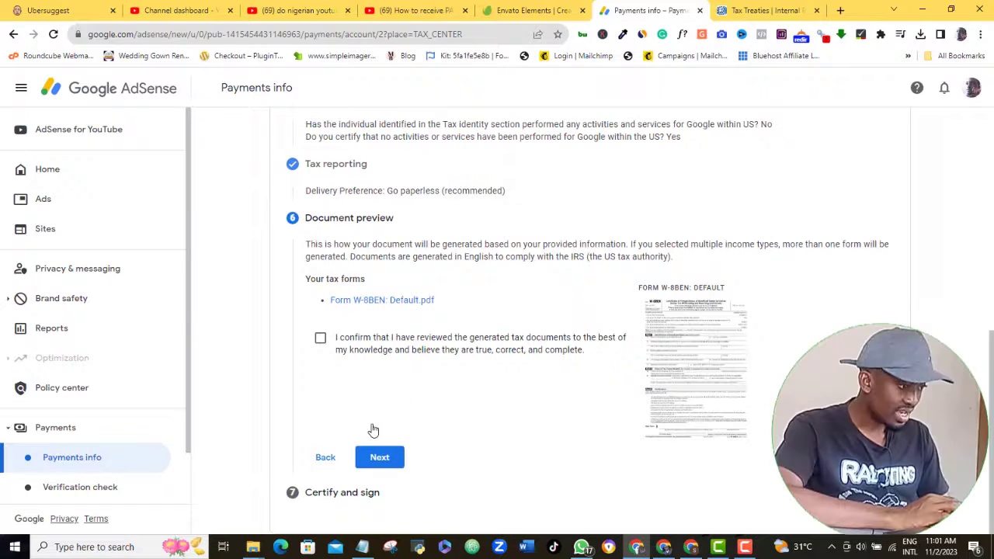
click(320, 338)
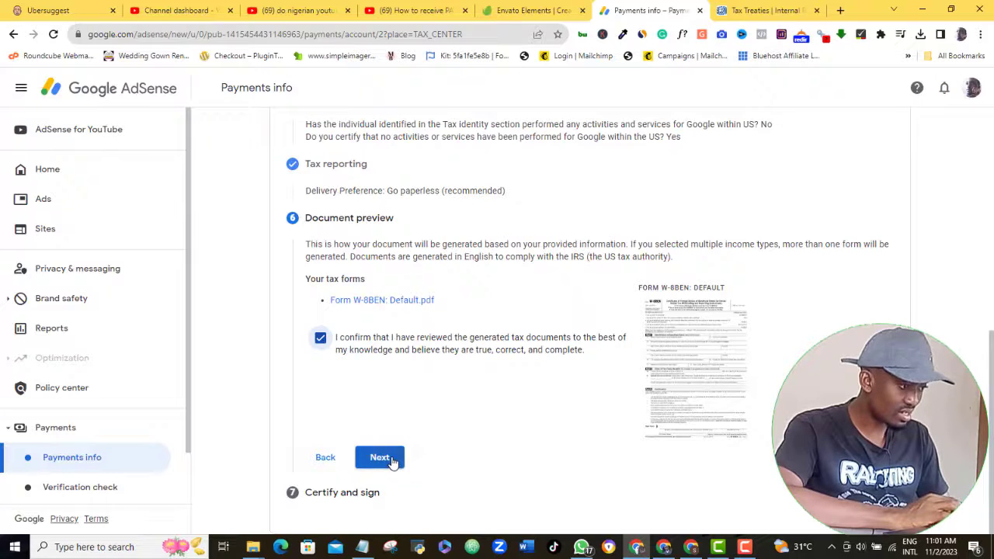
click(380, 457)
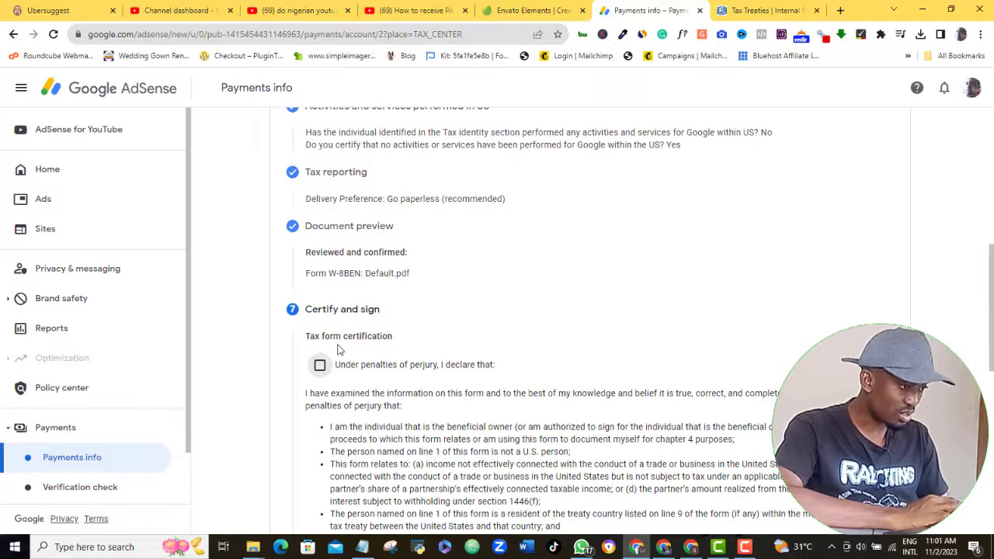
Certify the W-8BEN under penalty of perjury and add the 2020 unchanged status affidavit.
click(319, 365)
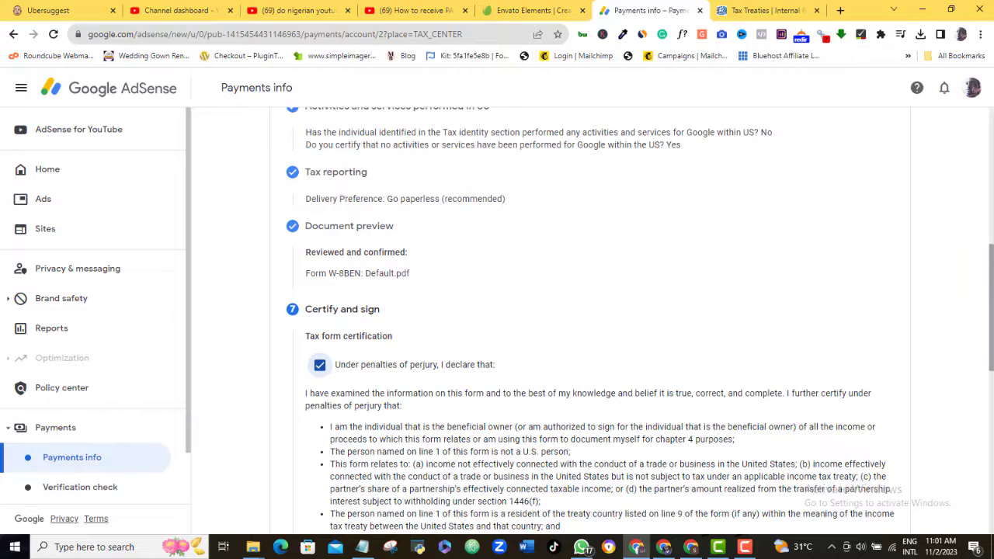
scroll(down, 3)
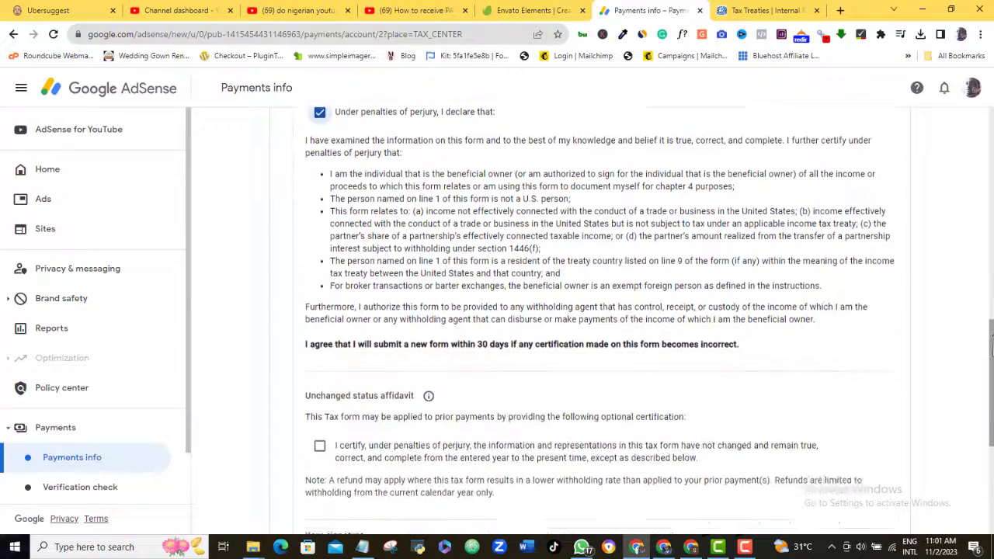
scroll(down, 3)
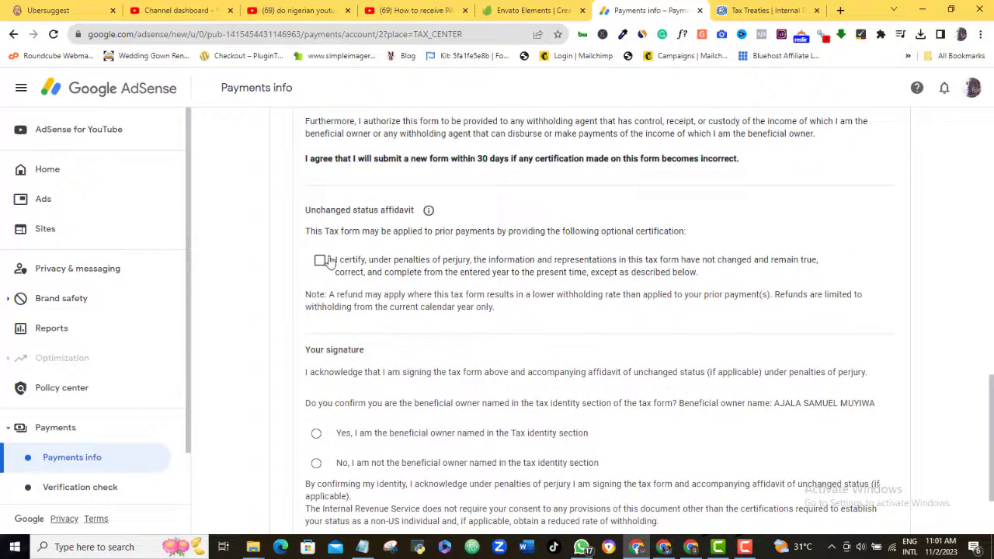
click(319, 260)
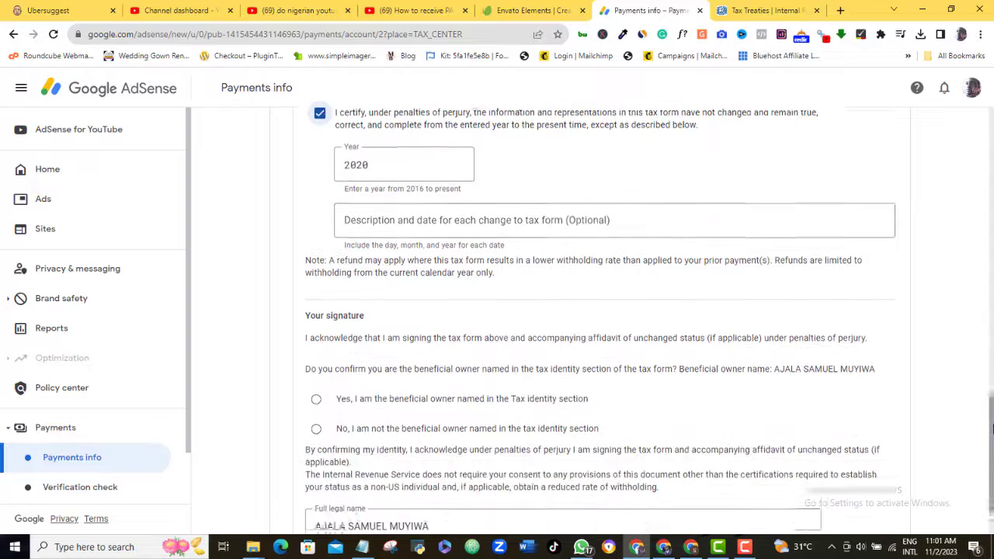
Confirm being the beneficial owner and submit the W-8BEN form.
scroll(down, 3)
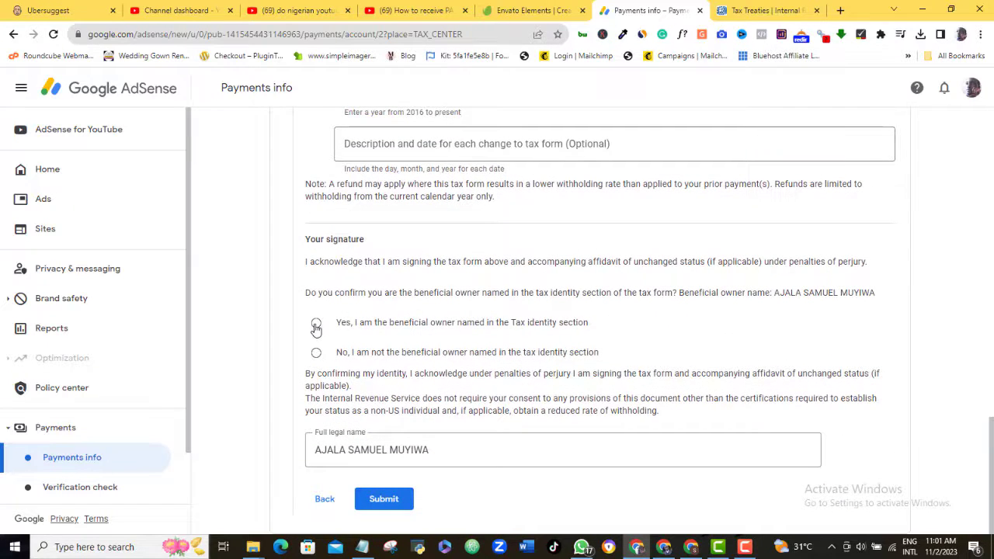
click(316, 322)
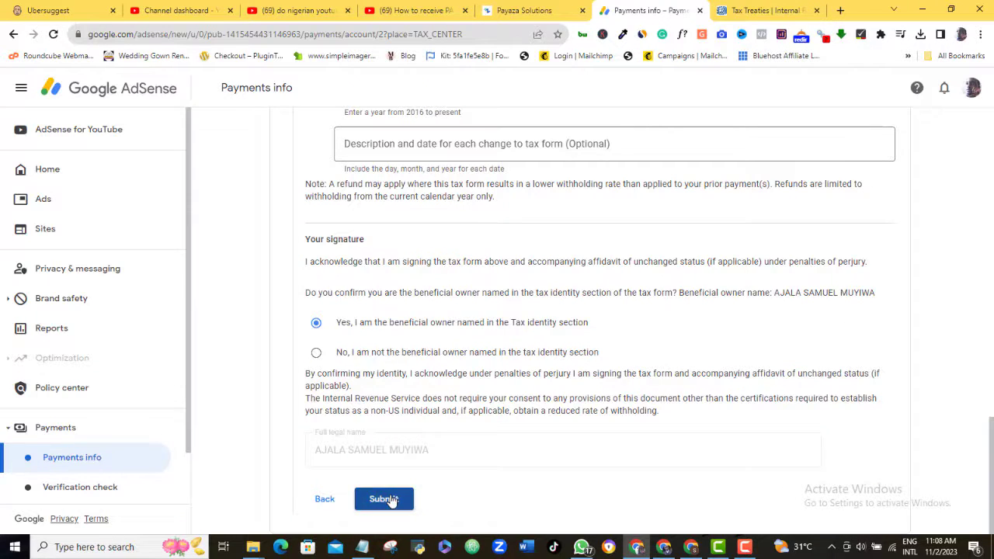
click(383, 499)
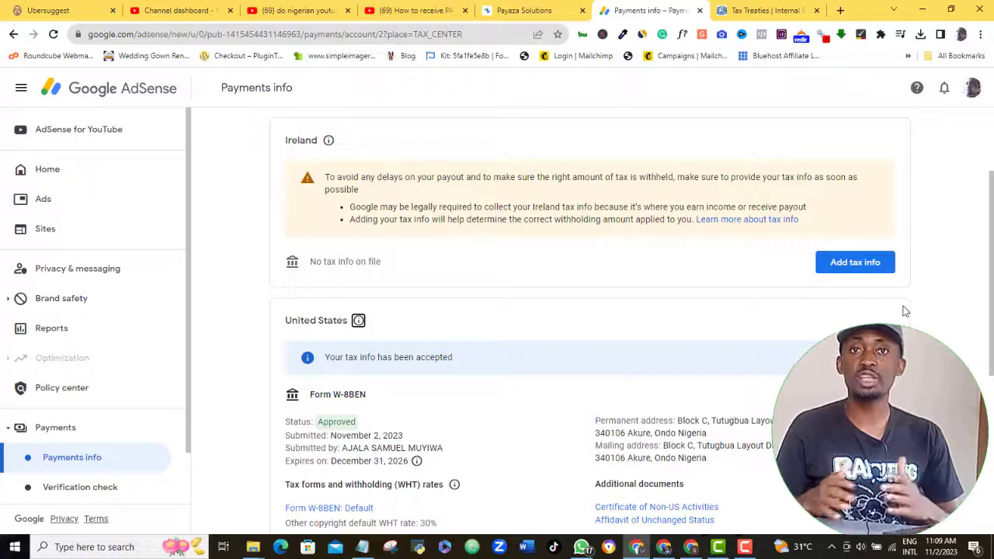
scroll(down, 3)
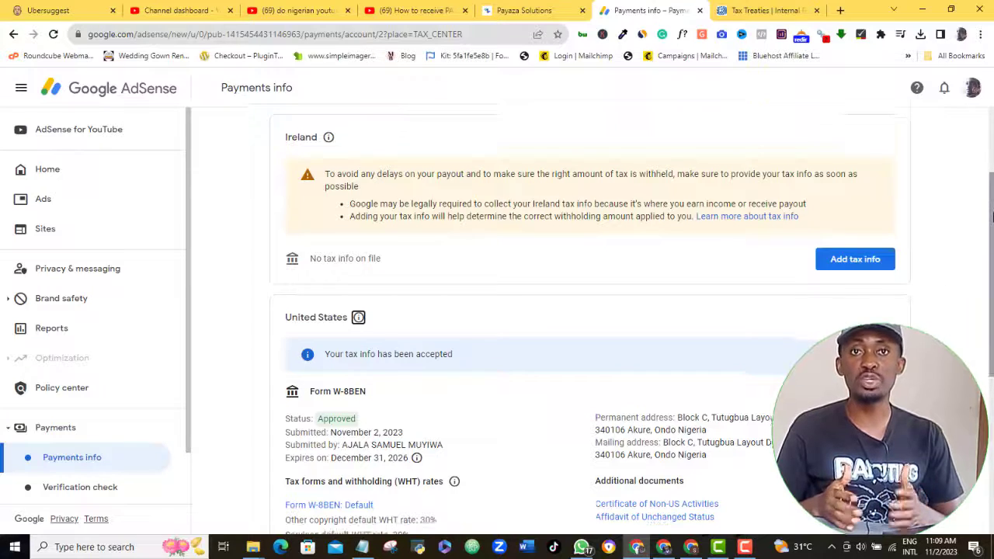
scroll(down, 3)
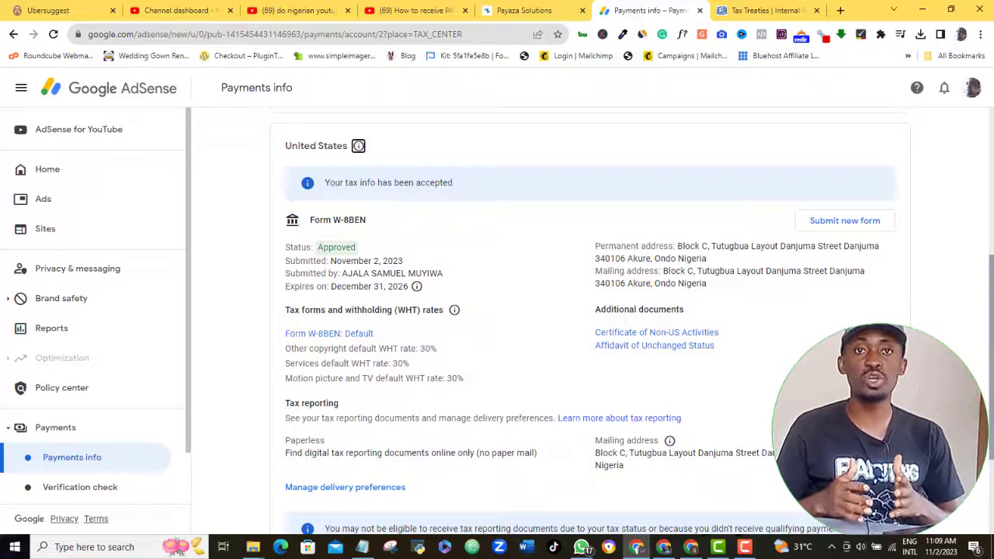
scroll(down, 3)
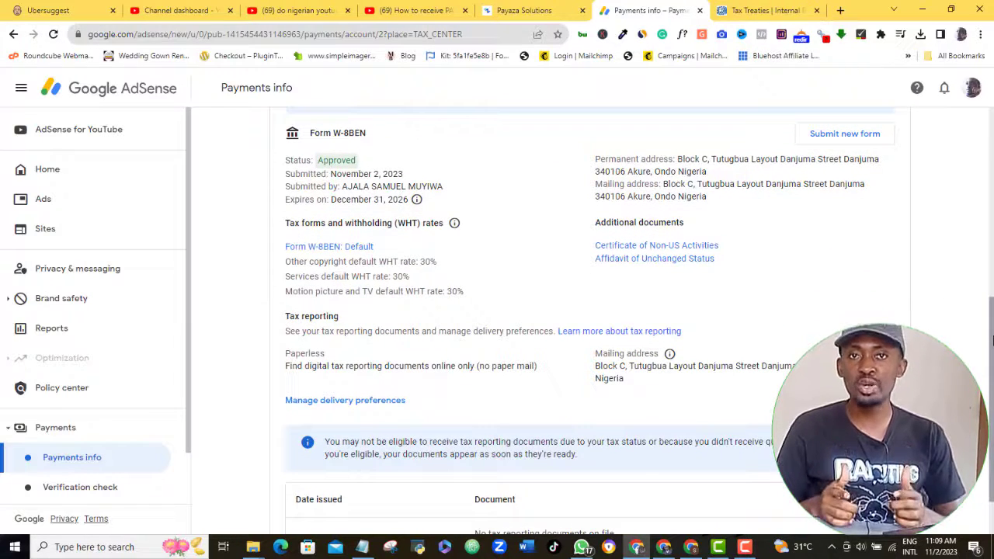
scroll(up, 3)
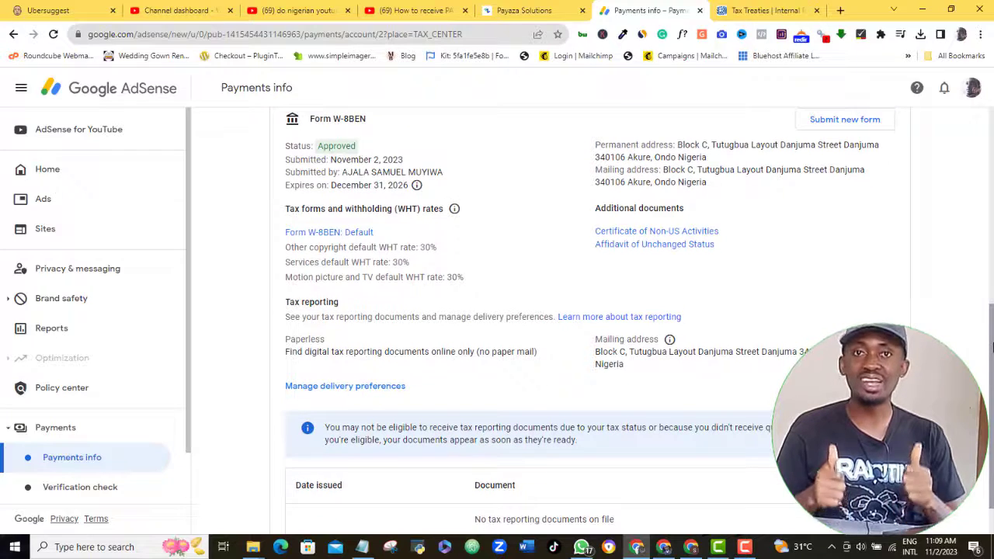
scroll(down, 3)
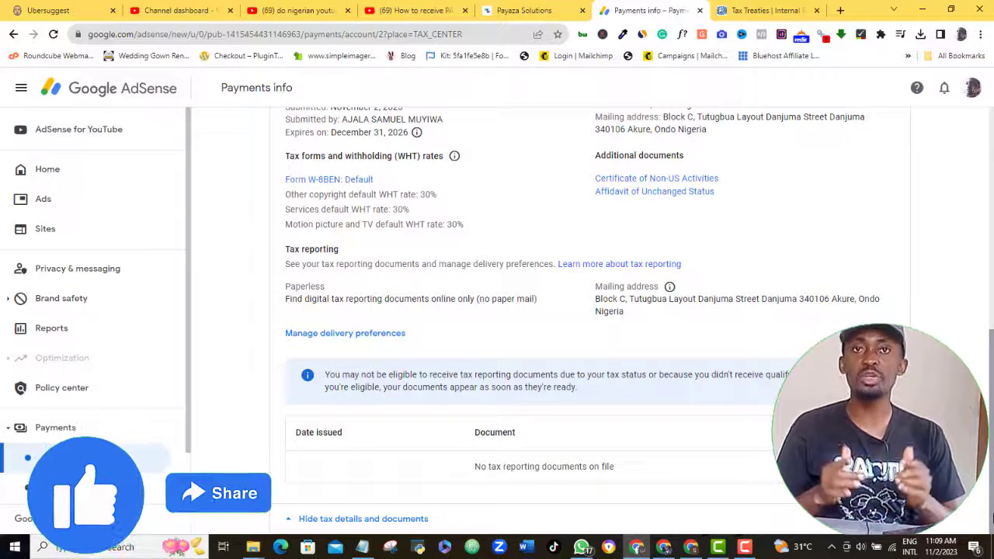
scroll(up, 3)
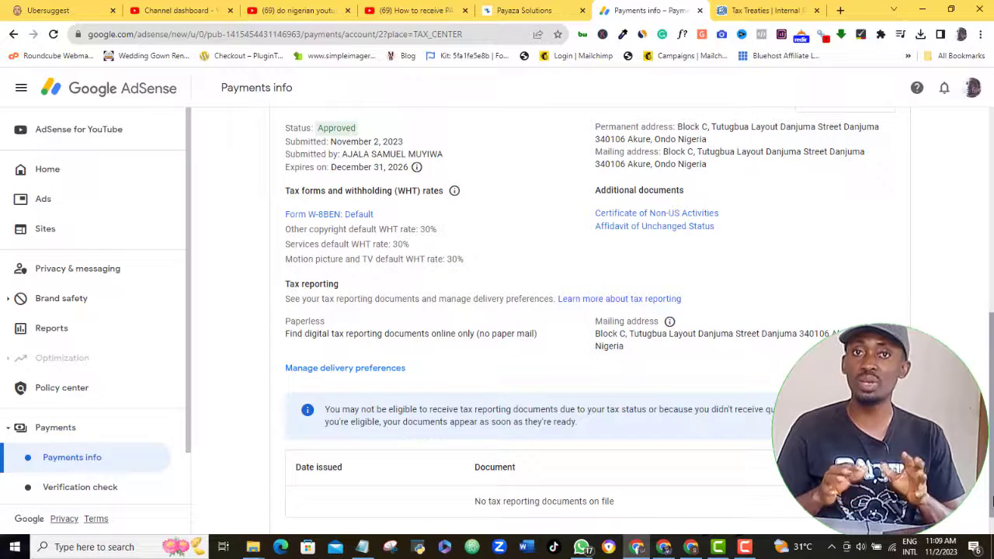
scroll(up, 3)
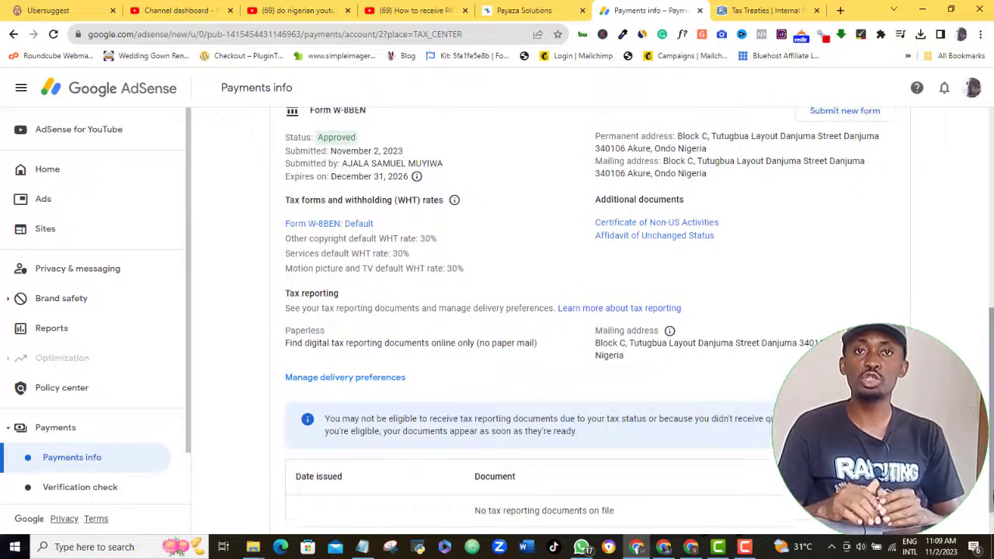
scroll(up, 3)
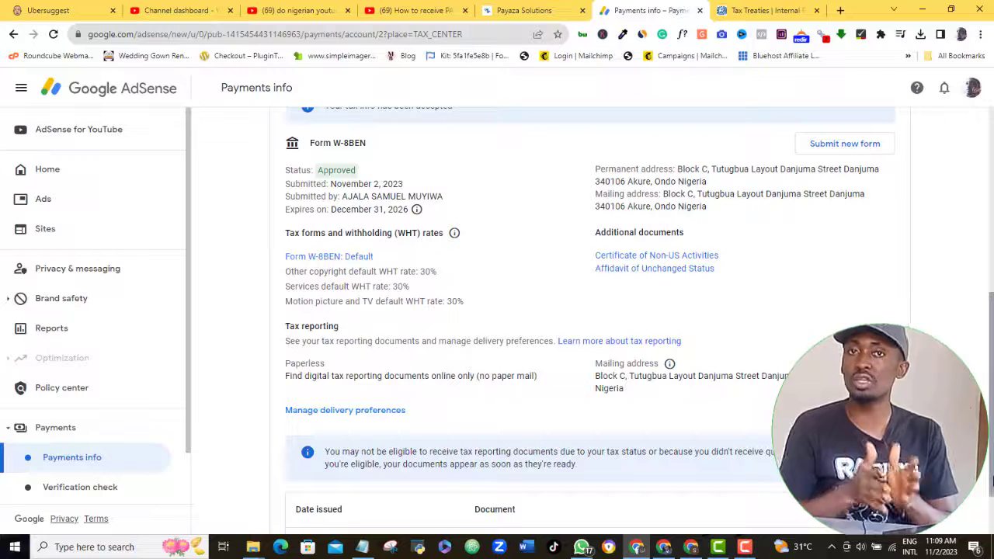
scroll(down, 3)
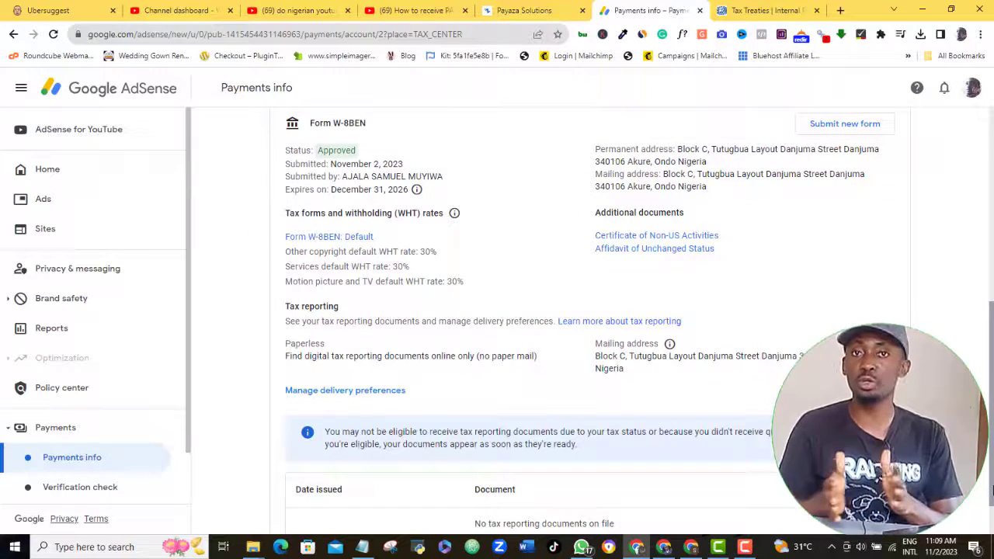
scroll(up, 3)
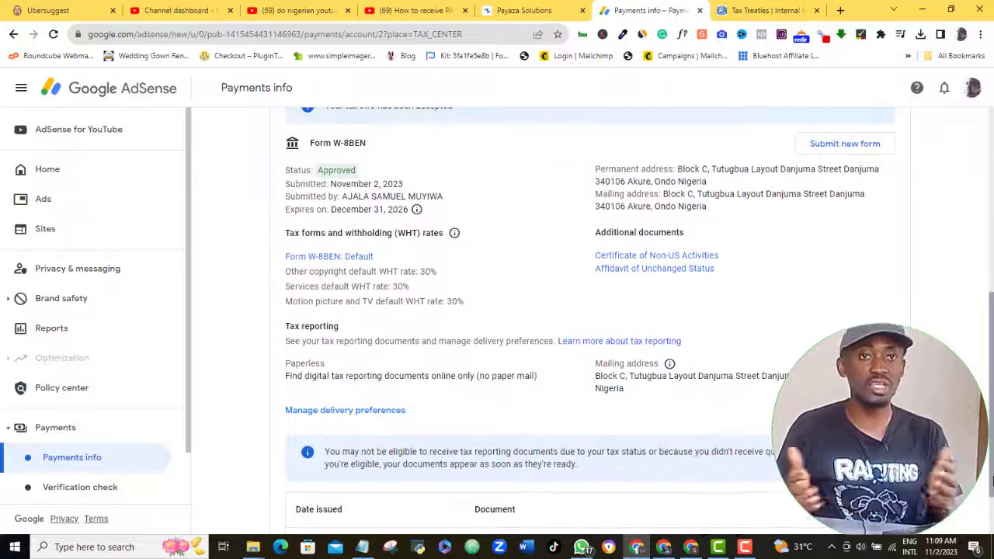